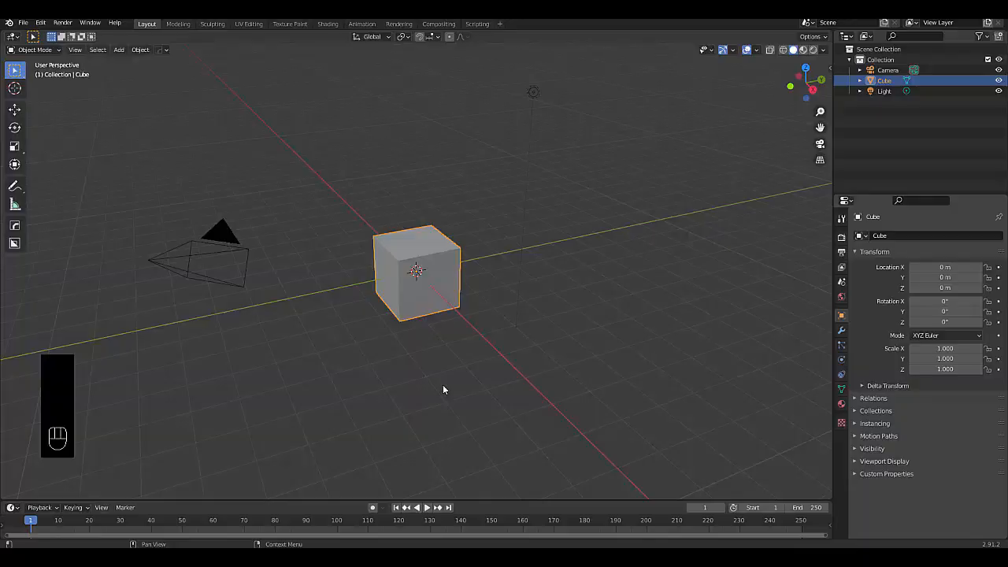
Add an Array modifier with Relative Offset X factor 1.1 to space the cube copies.
left_click_drag(444, 391, 822, 338)
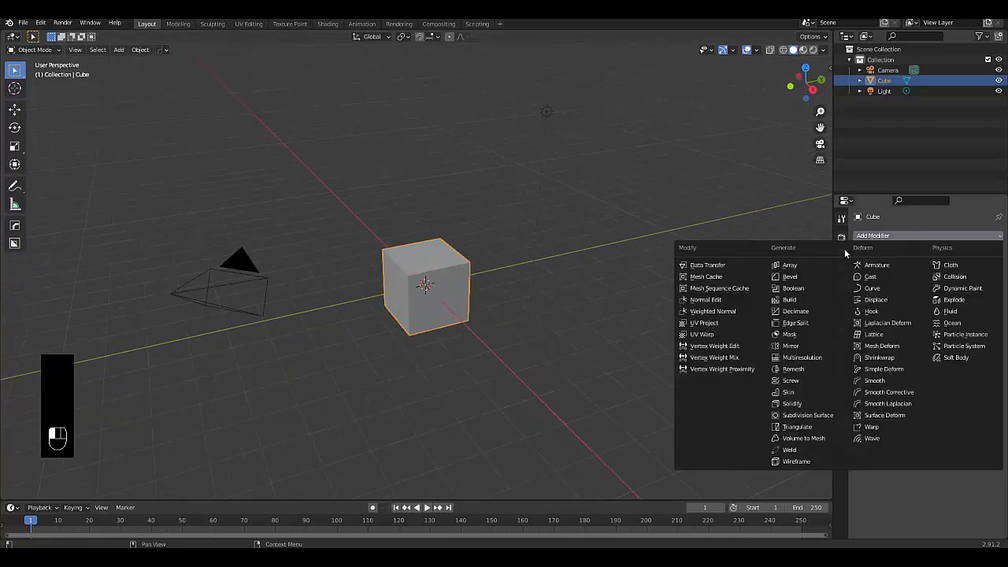
left_click(791, 264)
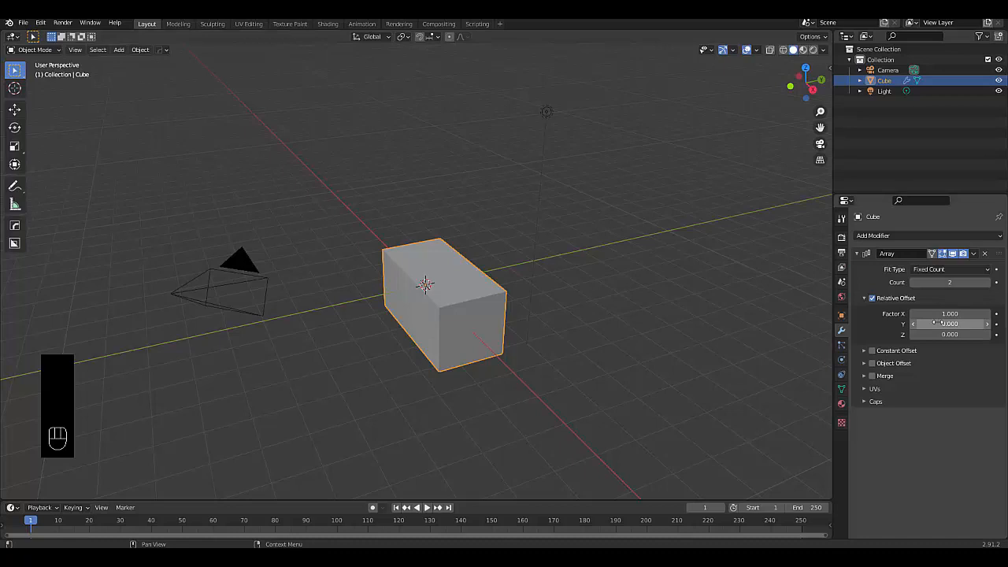
double_click(948, 313)
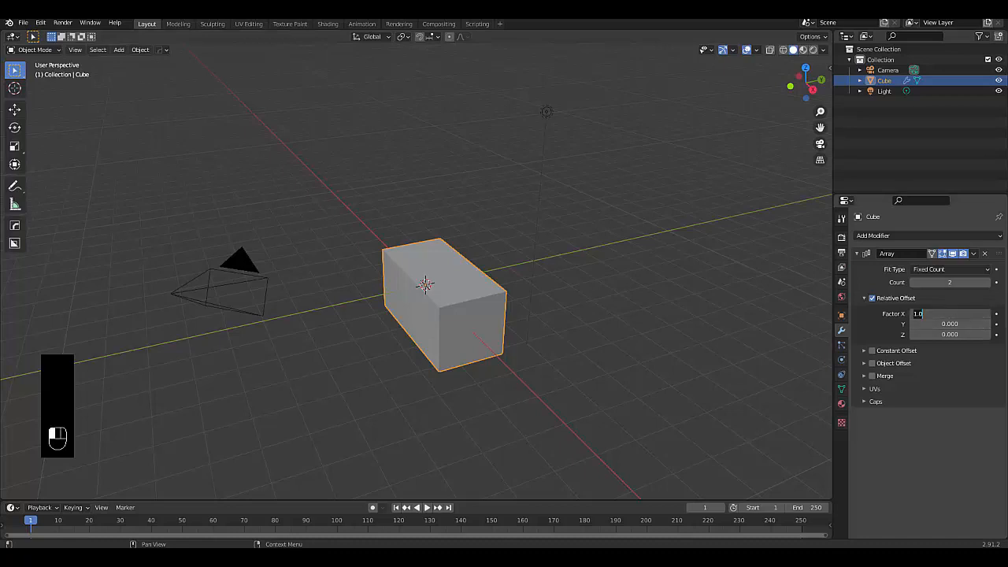
type("1.100")
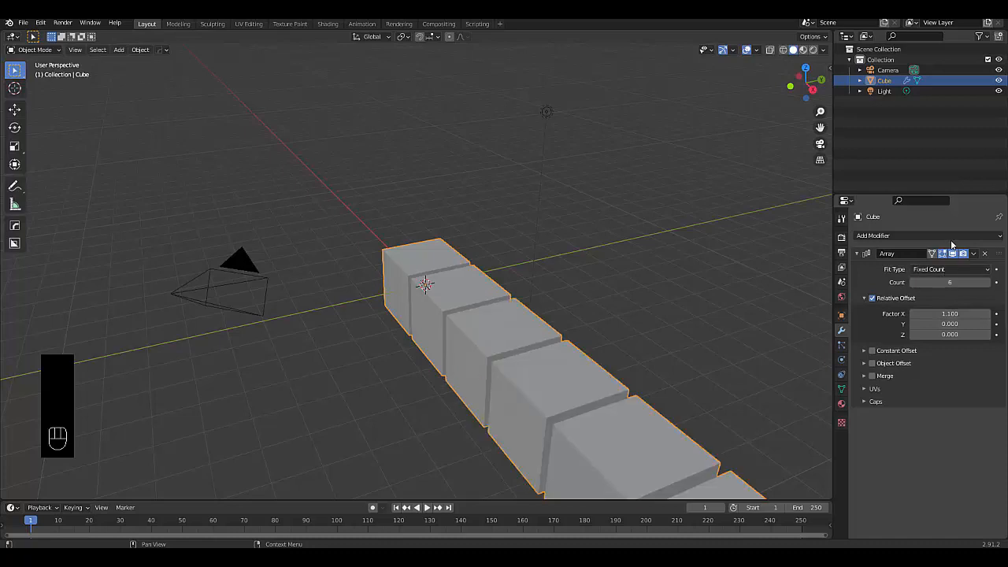
Add a second Array modifier and start editing its offset factor.
left_click(873, 235)
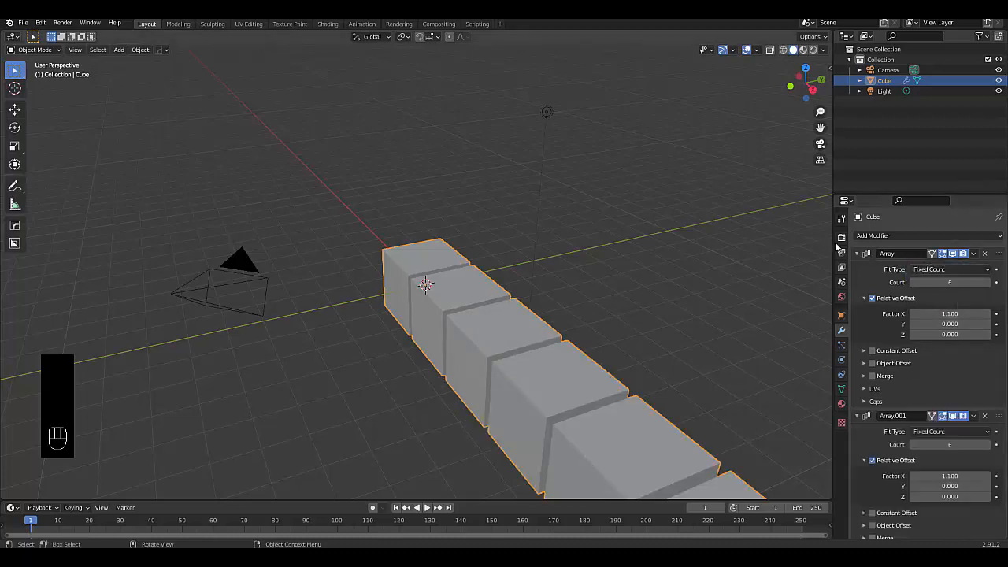
left_click(857, 252)
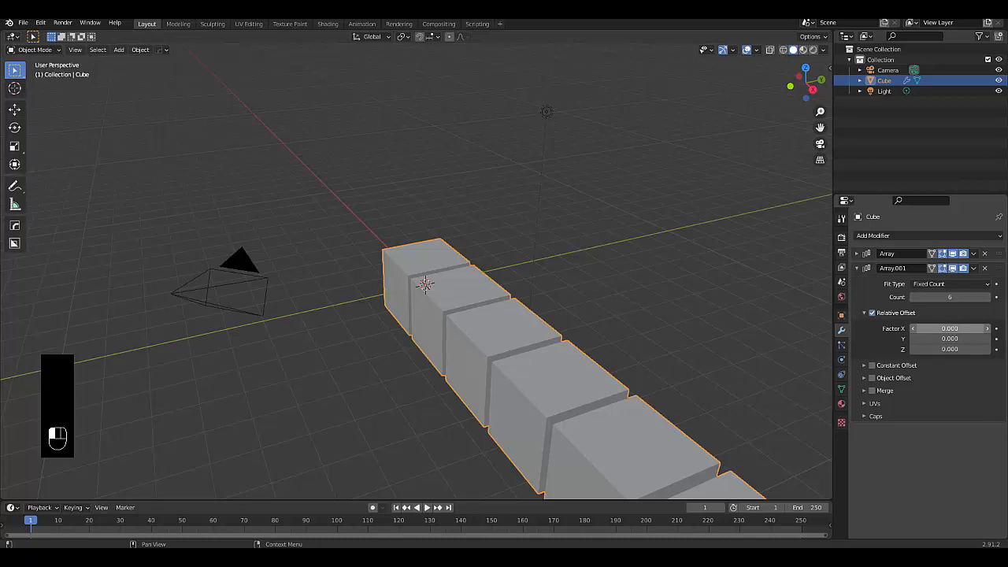
left_click(948, 338)
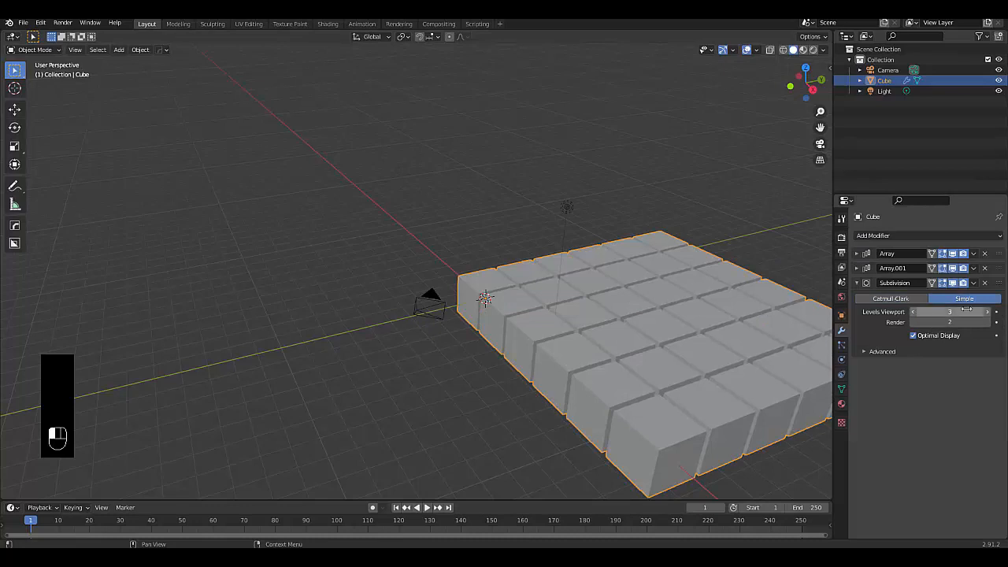
Add a Wave modifier to the cube grid and reveal its Start Position settings.
left_click(857, 284)
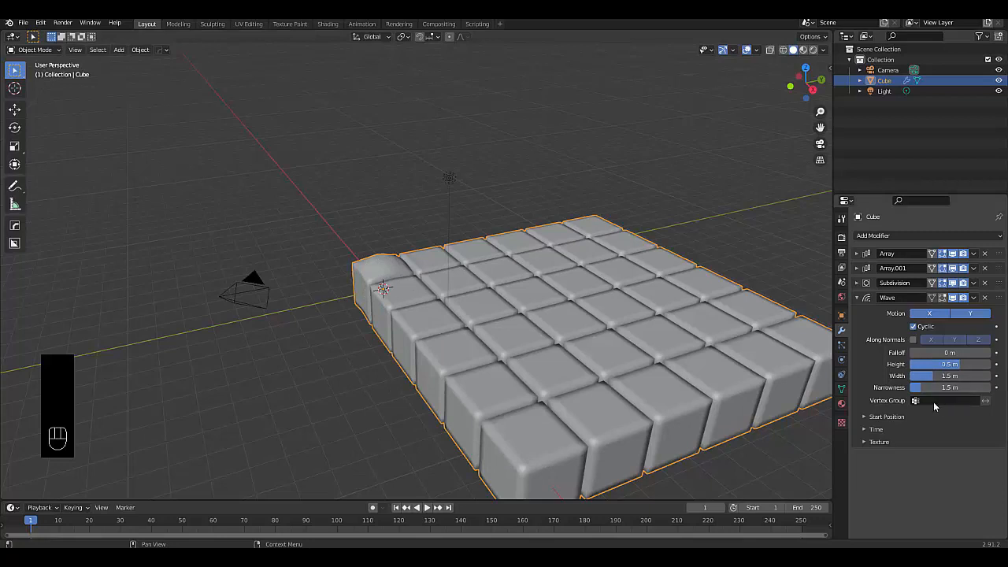
left_click(886, 416)
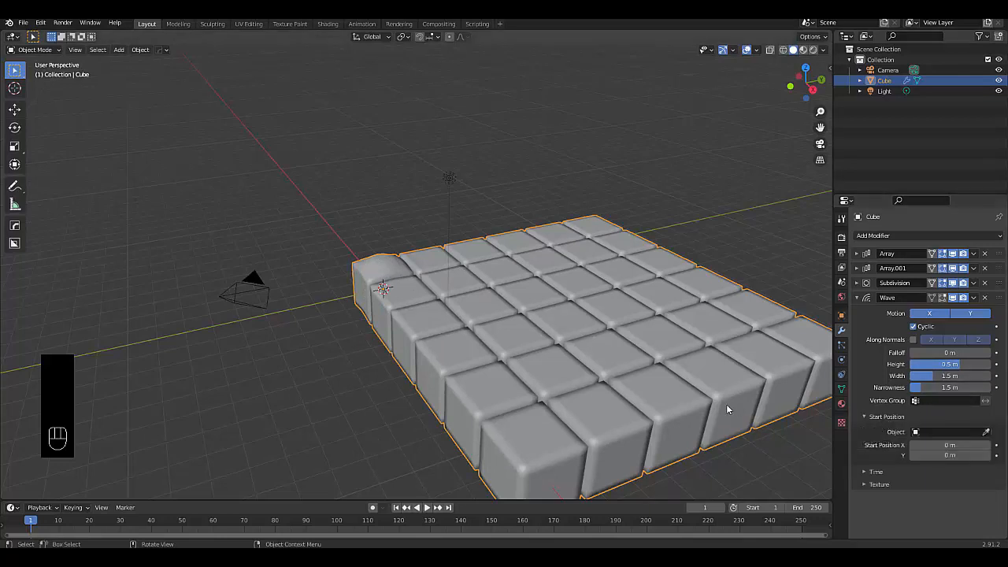
Add a Plain Axes empty to the scene and scale it up.
key("shift+a")
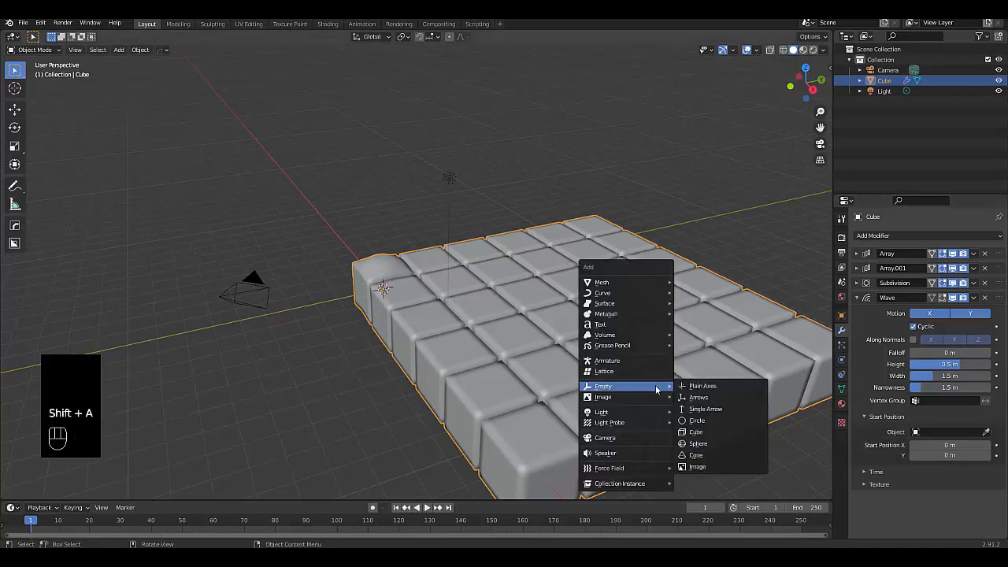
left_click(703, 386)
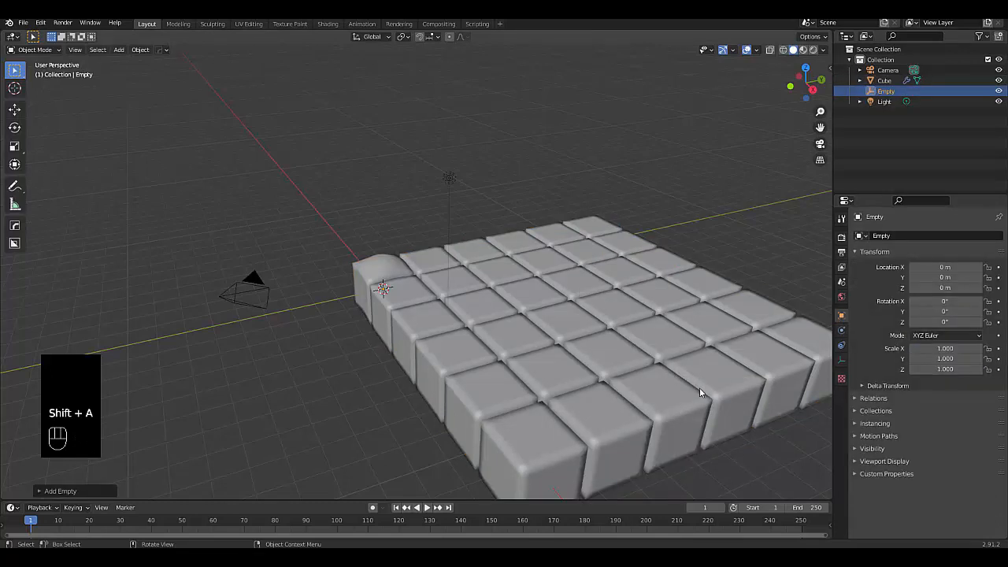
key("s")
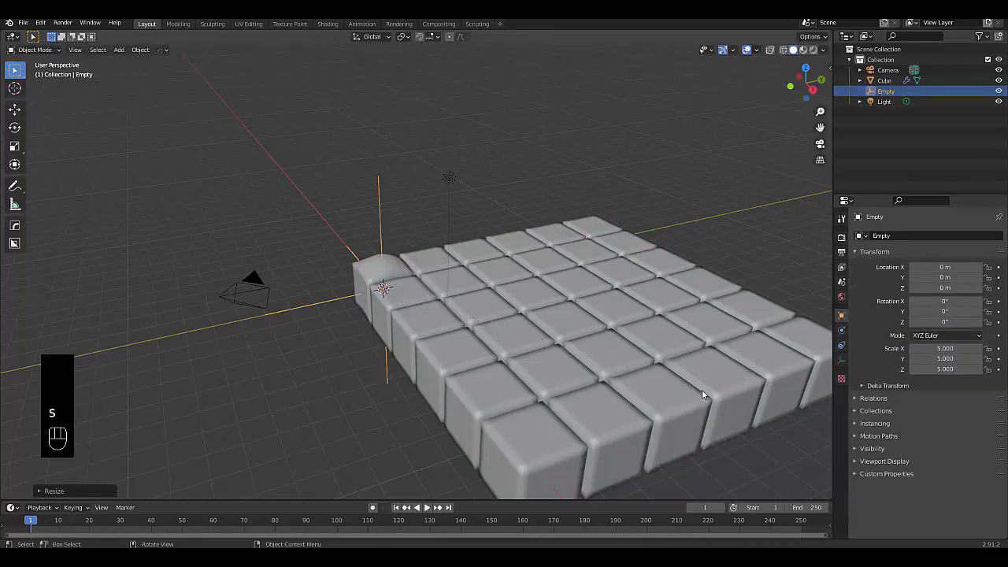
mouse_move(469, 275)
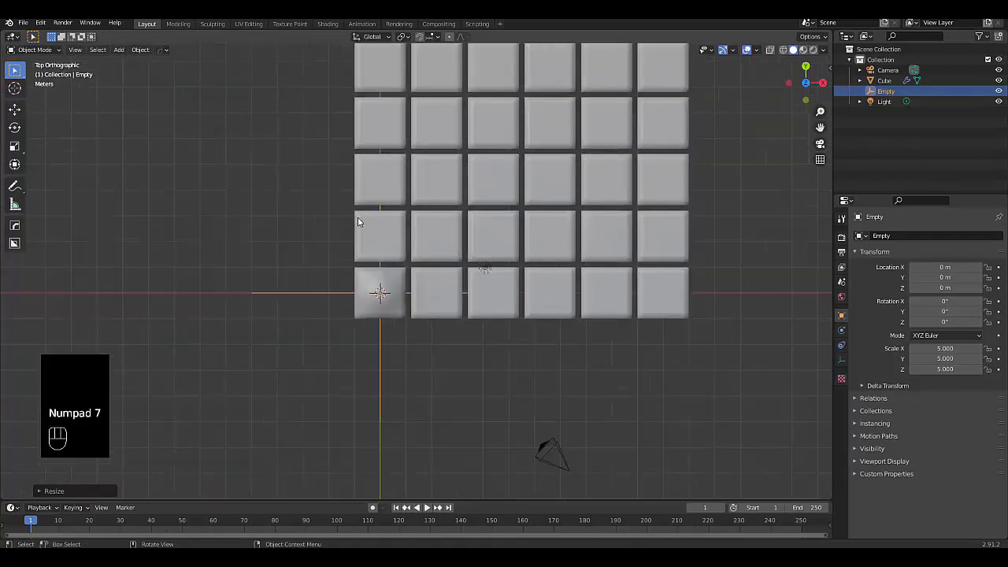
From top view, move the empty over the cube grid to set the wave's centre.
key("g")
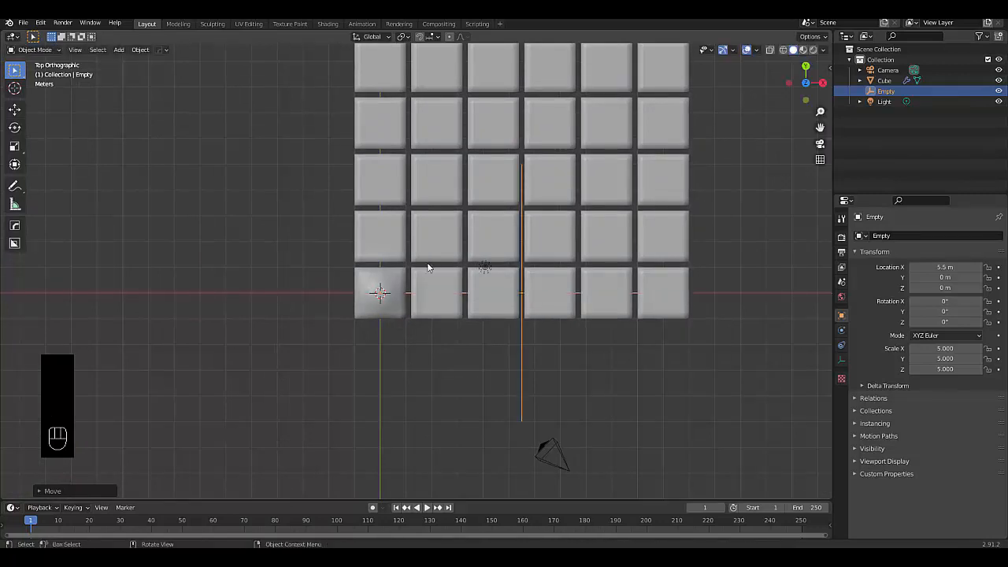
key("g")
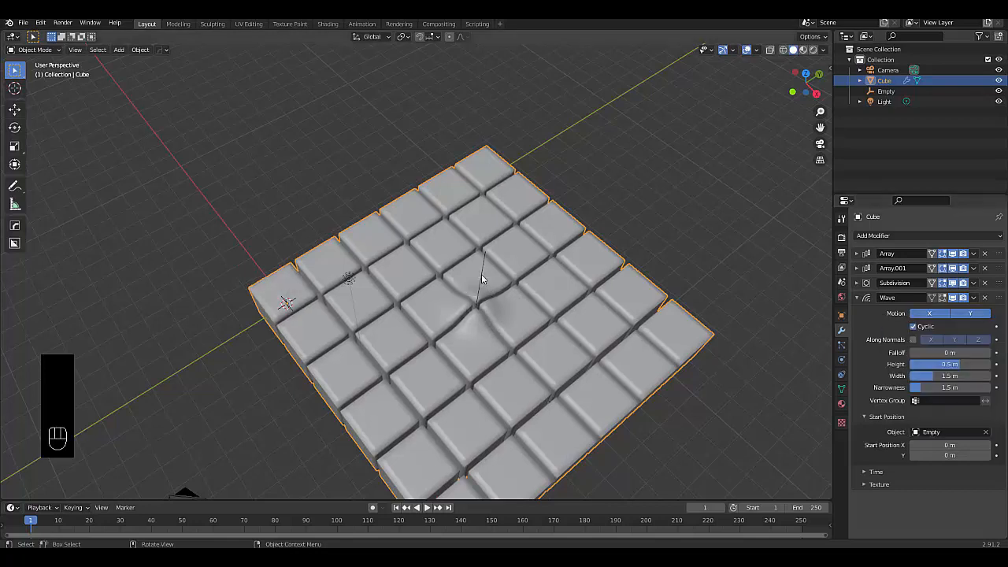
key("g")
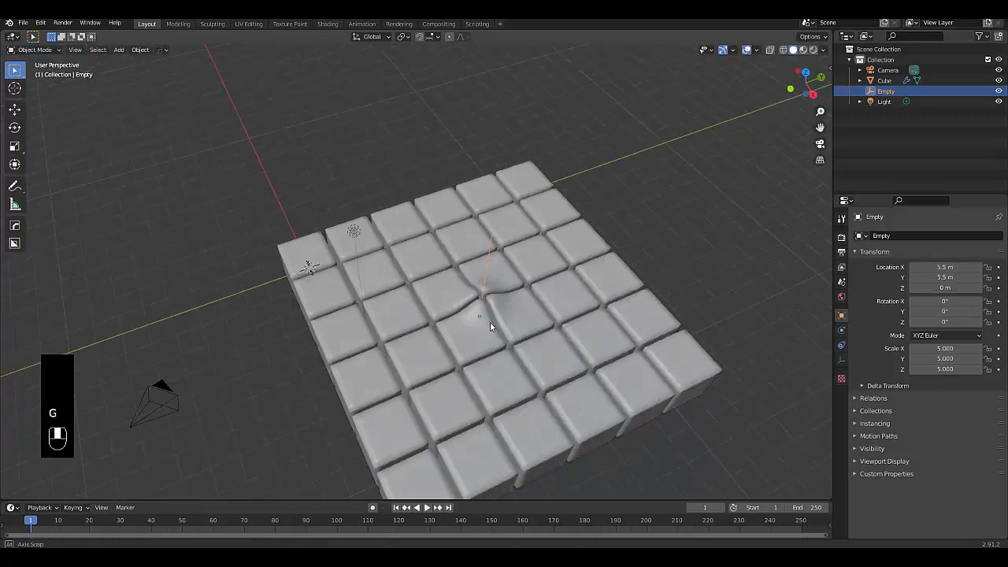
key("space")
type("0")
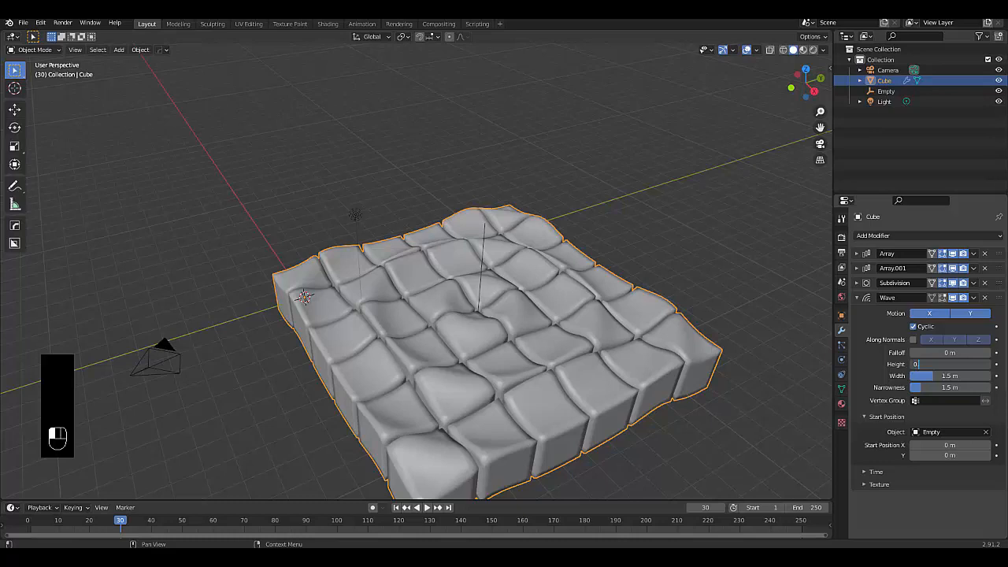
Adjust the wave's height and timing values, then play the rippling animation.
left_click(948, 364)
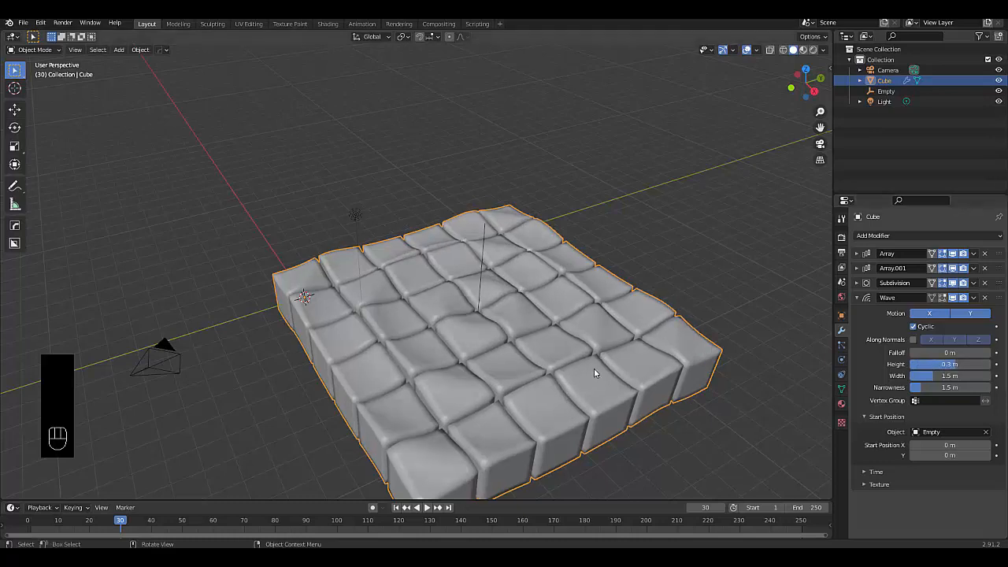
key("space")
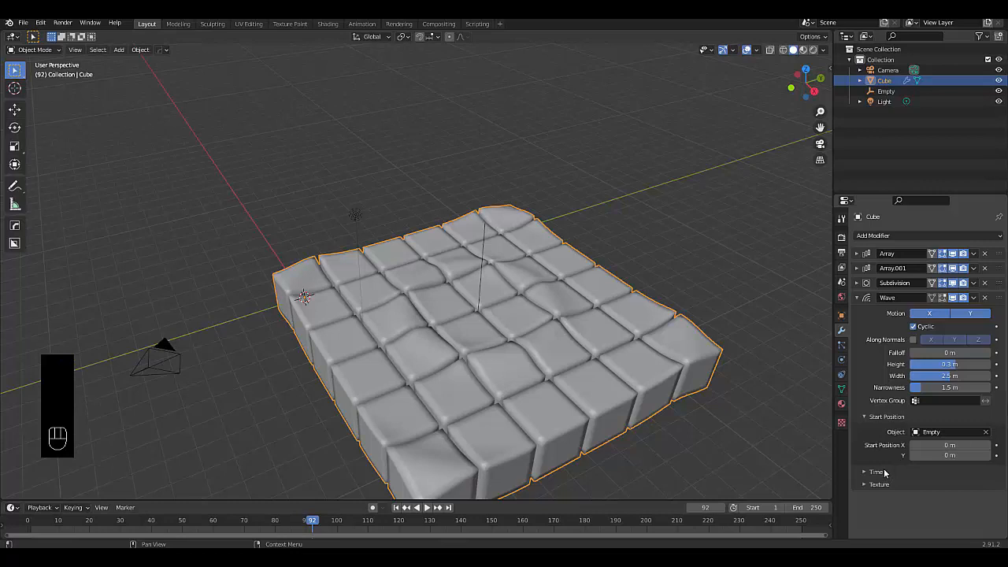
left_click(876, 472)
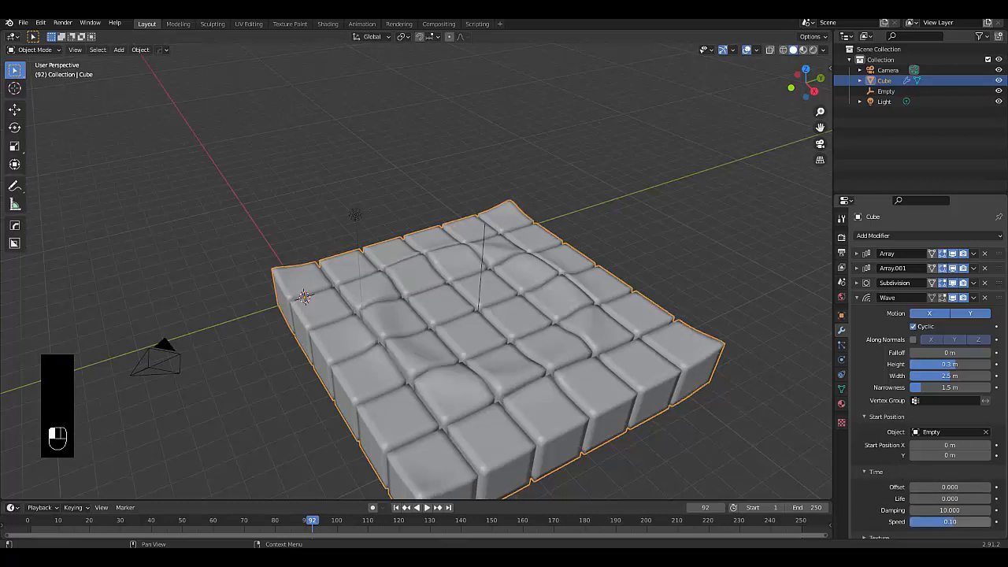
key("space")
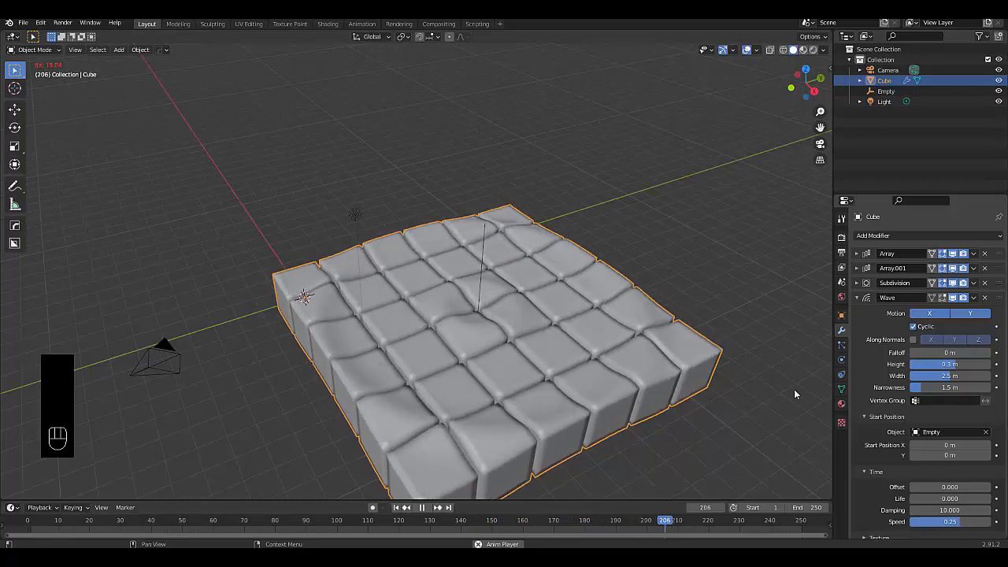
Show the cube's material settings and enter Edit Mode focused on one cube.
left_click(842, 403)
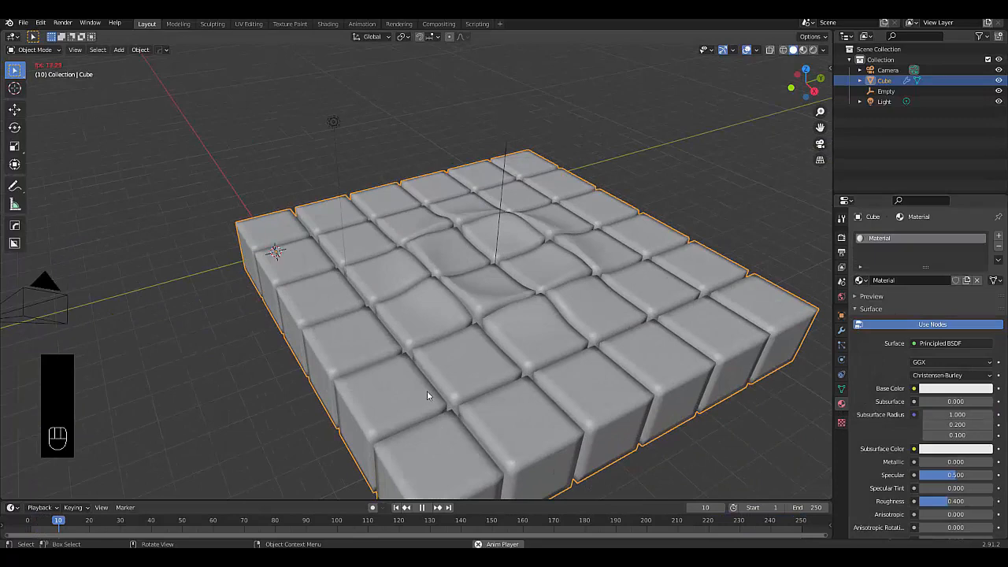
key("Tab")
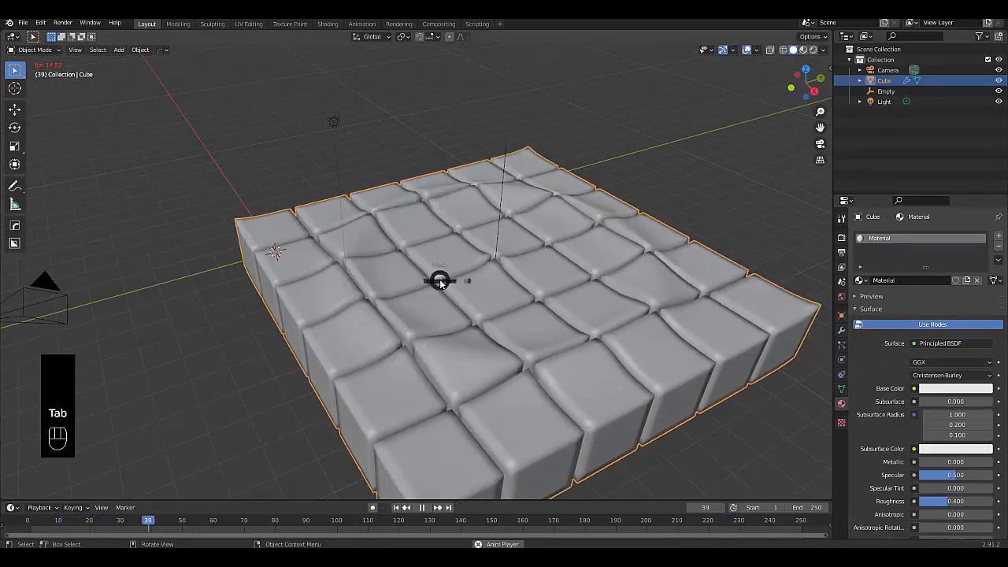
key("Tab")
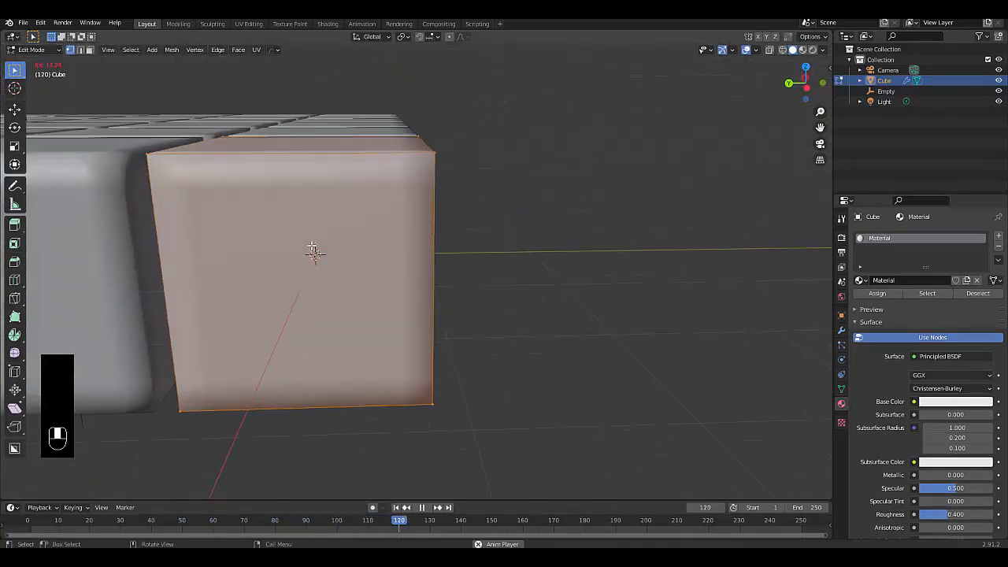
Cut two edge loops near the cube's edge and select the thin stripe of faces.
key("ctrl+r")
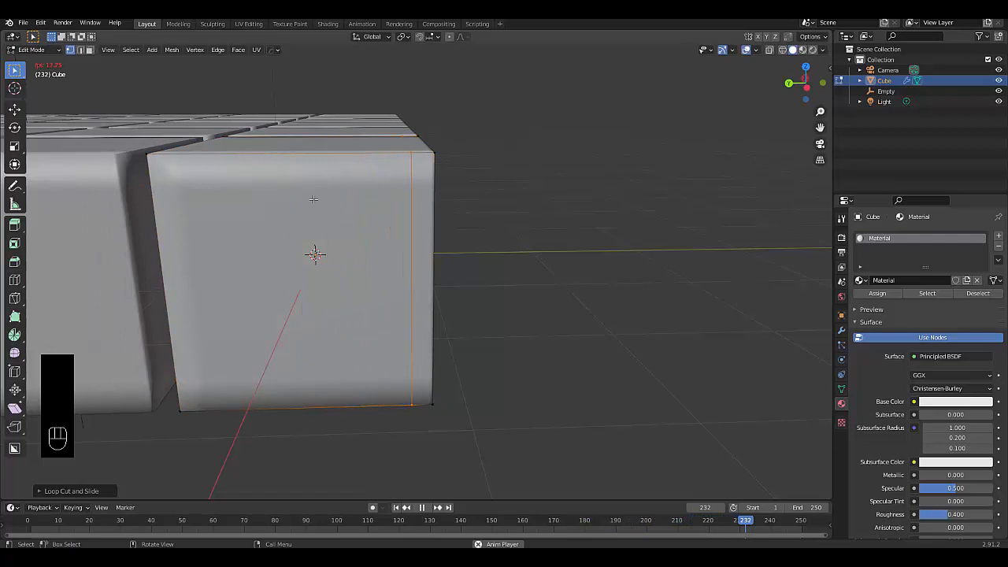
key("ctrl+r")
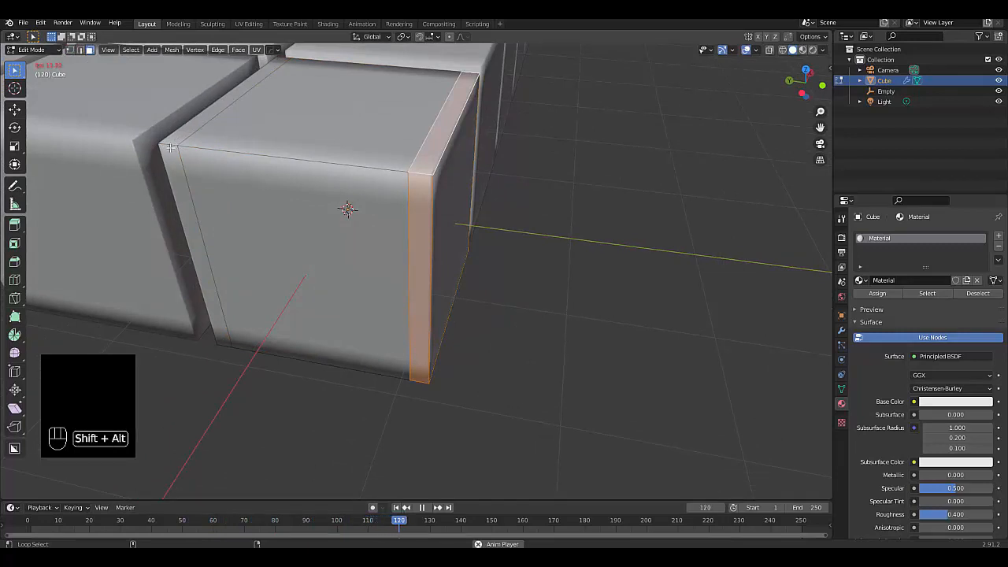
left_click(170, 145)
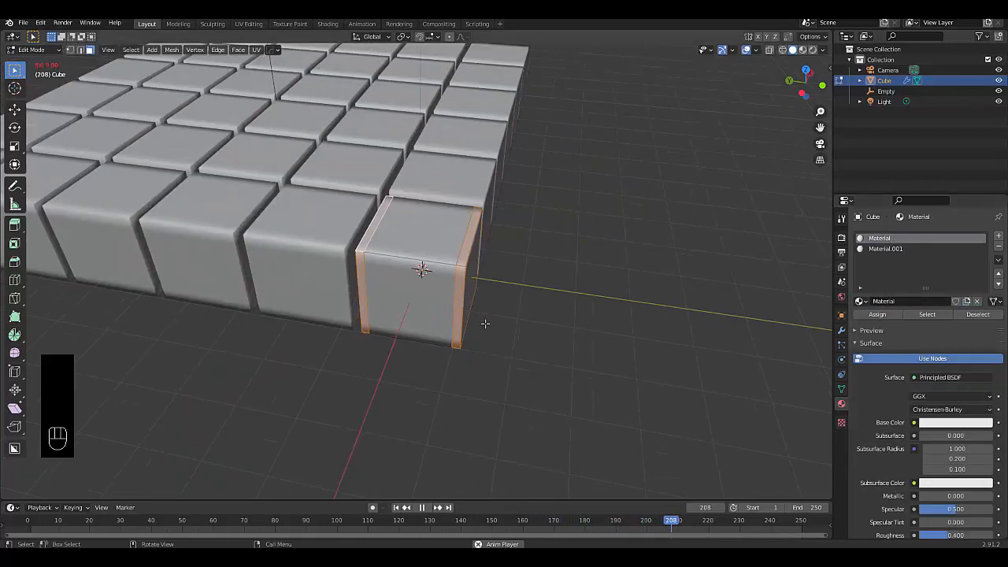
Back in Object Mode, switch the main material's surface to a Glossy BSDF shader.
key("Tab")
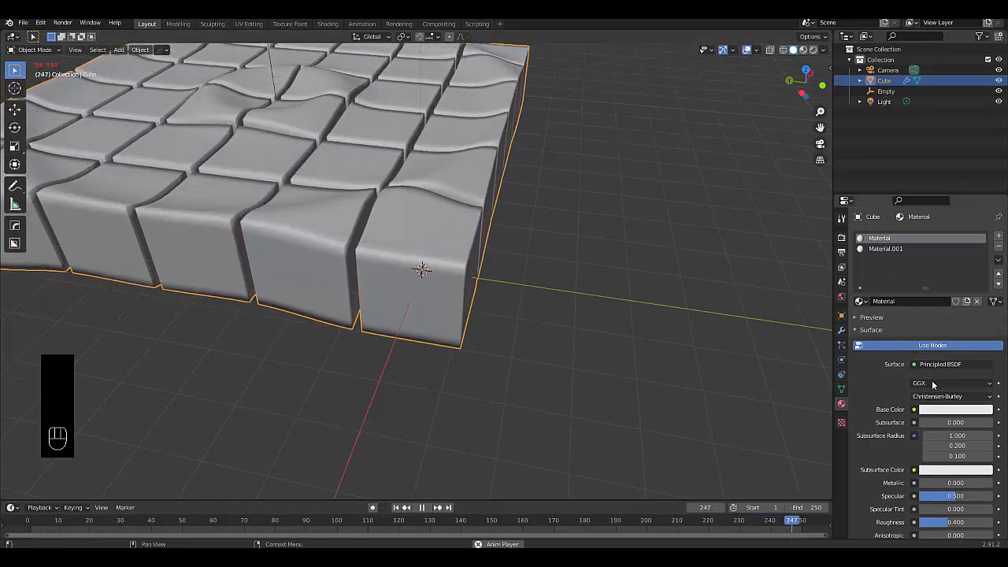
left_click(942, 364)
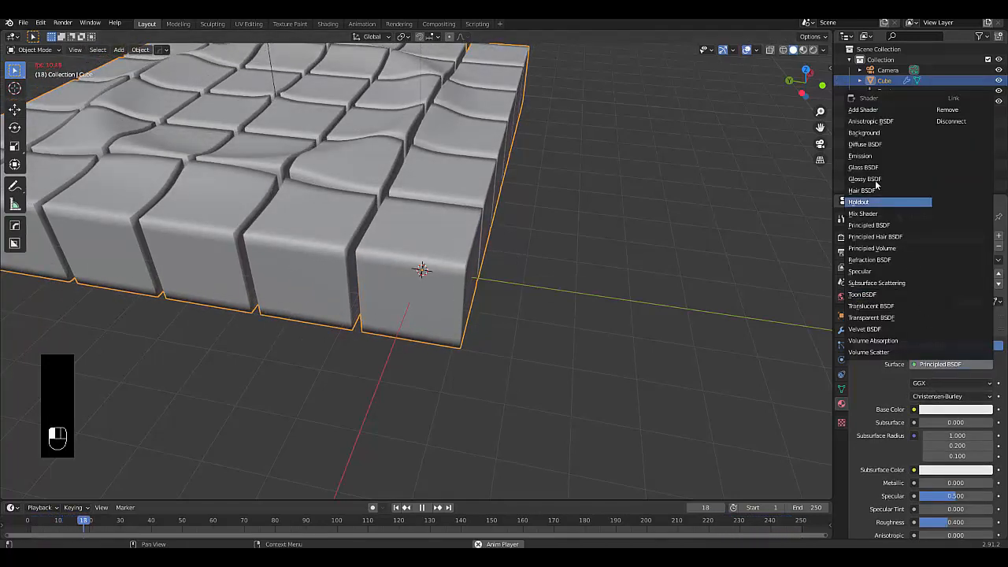
left_click(863, 180)
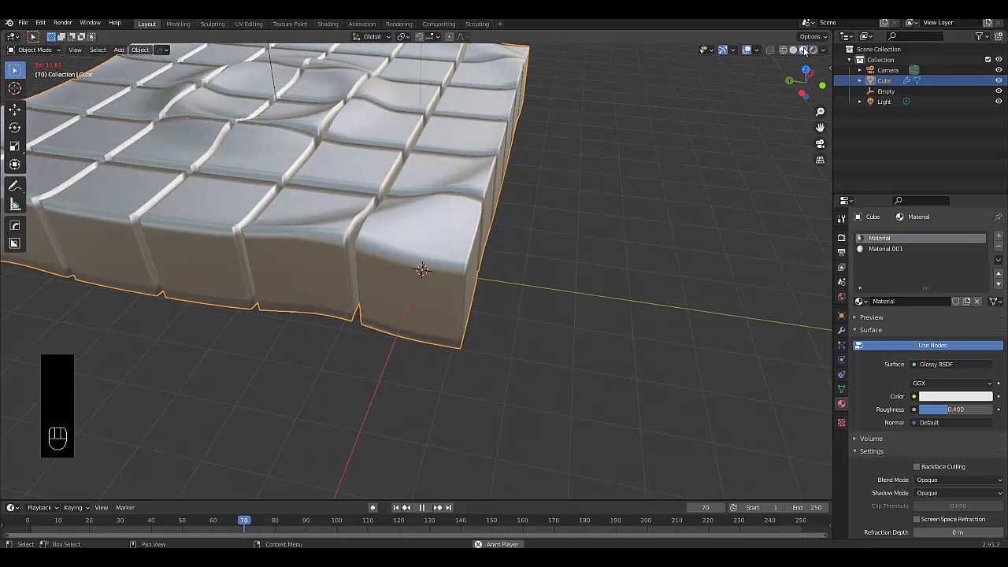
left_click(422, 507)
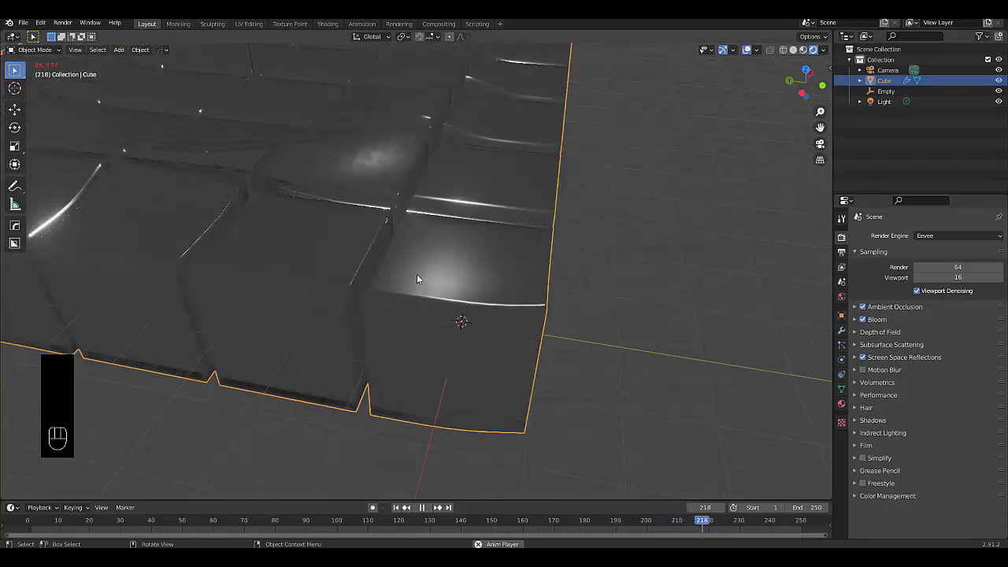
Bring up the interaction mode choice on the glossy cube grid.
key("Tab")
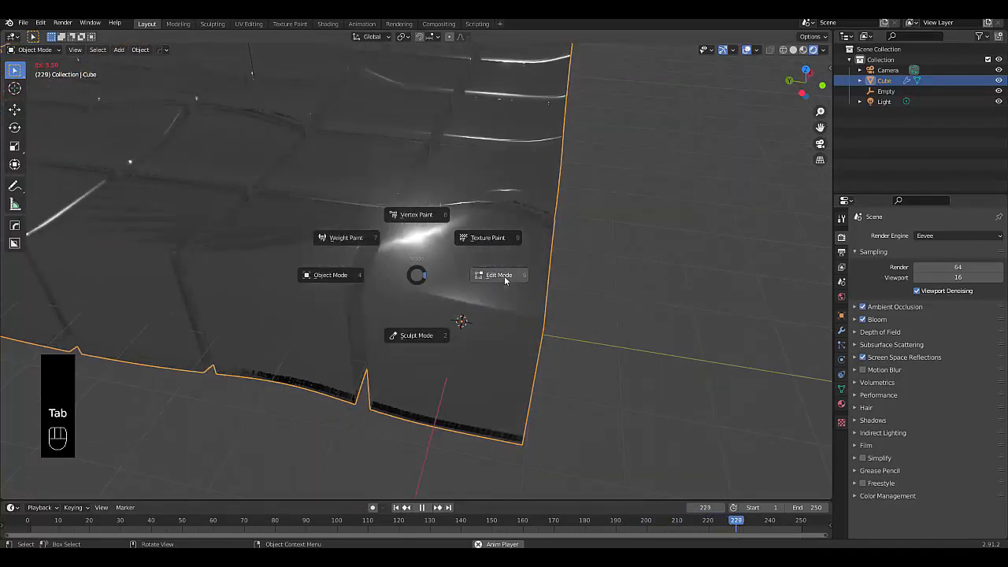
In Edit Mode, make the new material an Emission shader with a bright pink colour.
left_click(498, 274)
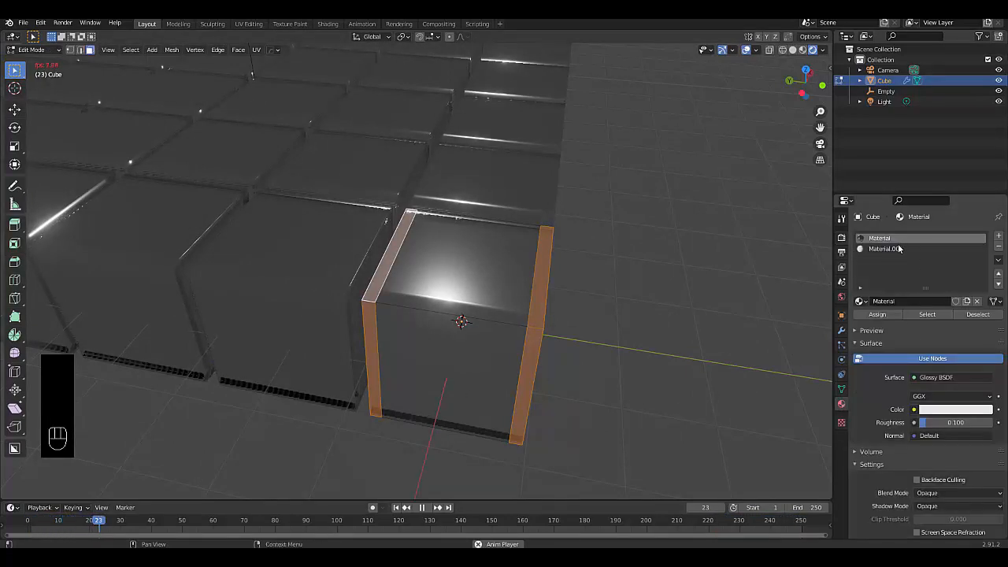
left_click(951, 378)
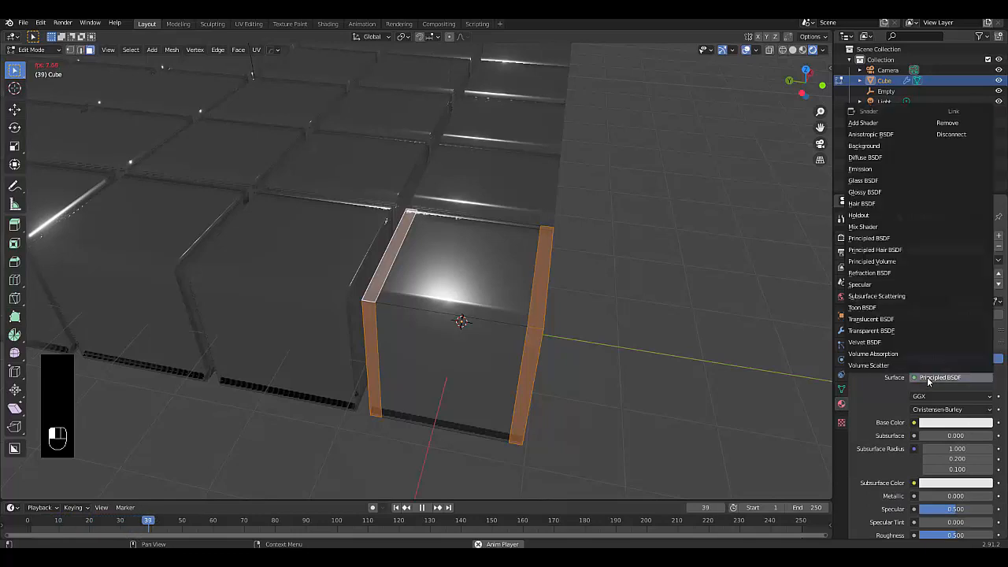
left_click(860, 169)
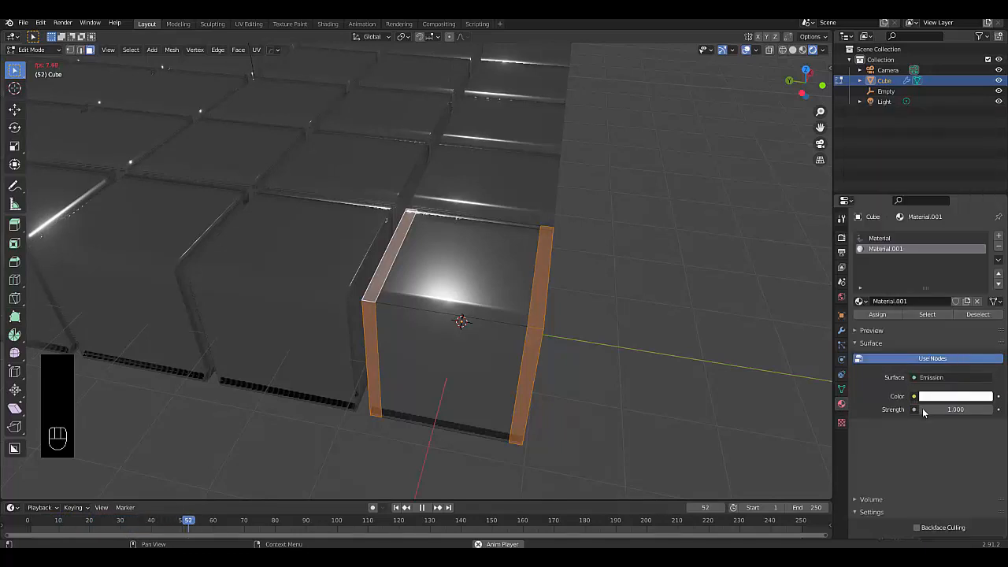
left_click(954, 395)
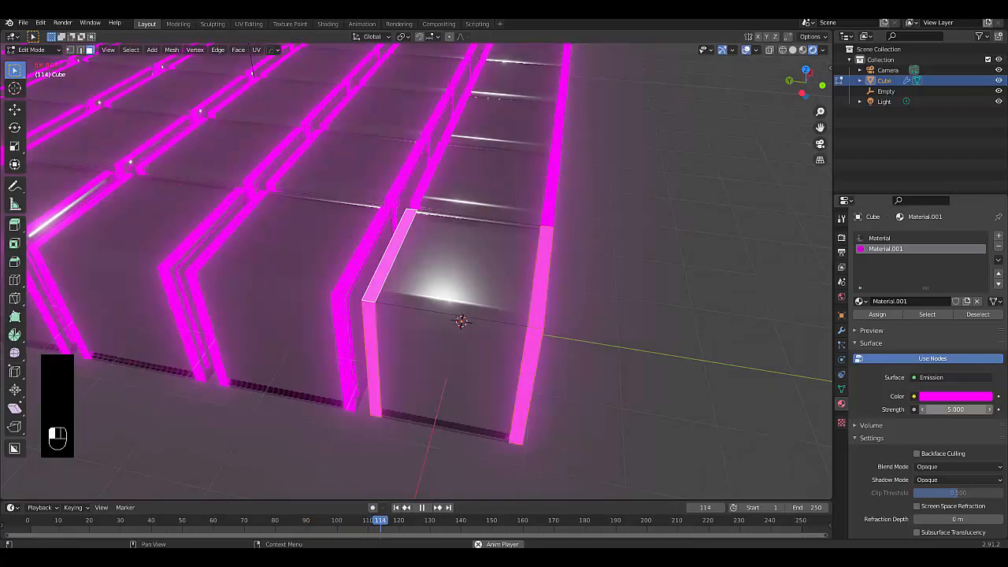
left_click(428, 520)
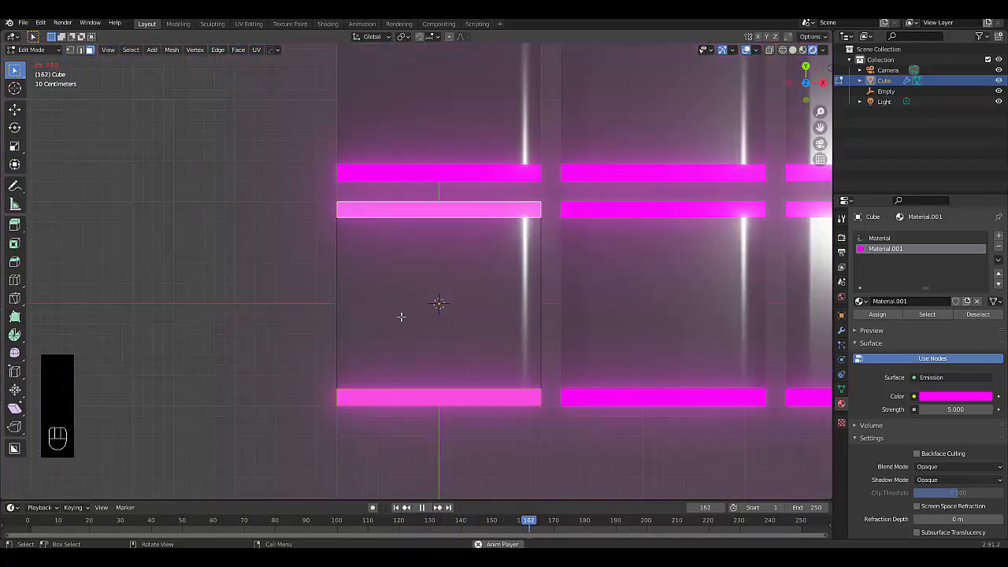
Cut two loops across the top face and select the small central patch of faces.
key("ctrl+r")
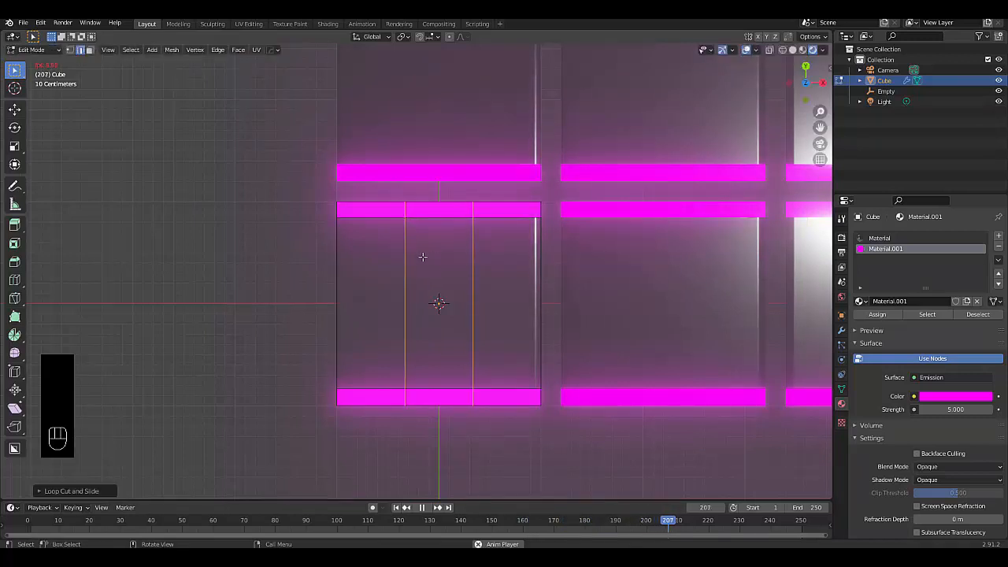
key("ctrl+r")
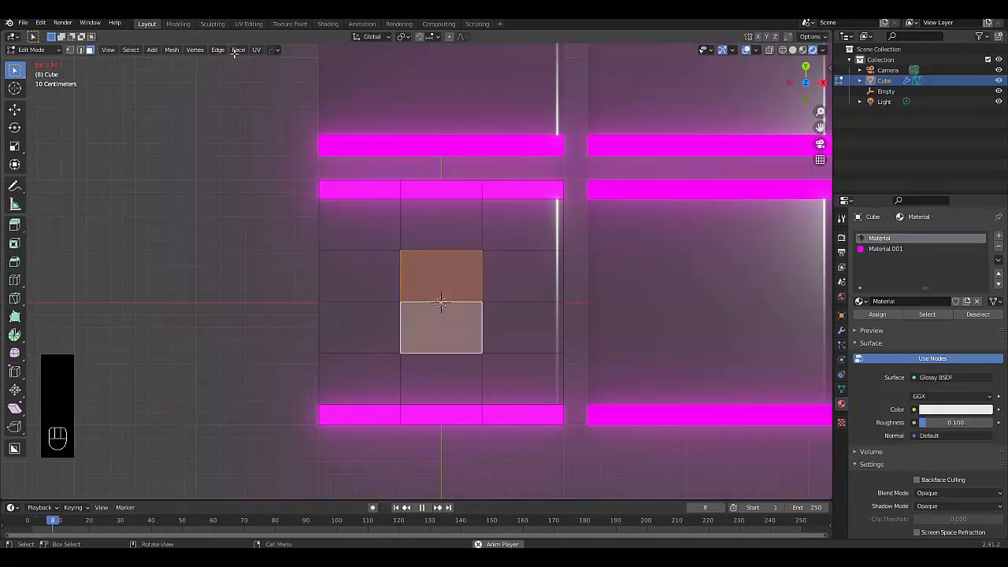
left_click(217, 48)
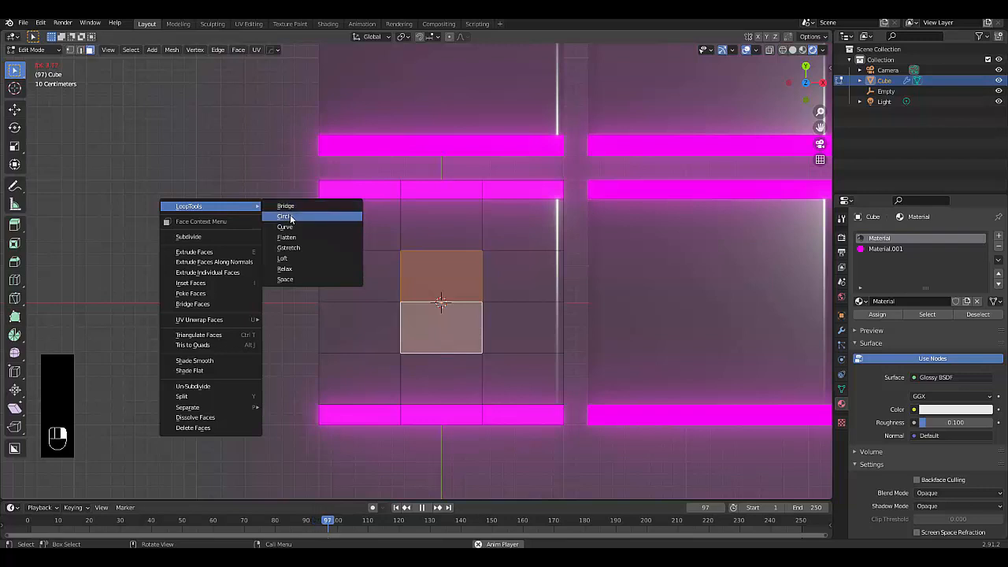
Round the central top faces into a hexagon with LoopTools Circle.
left_click(284, 216)
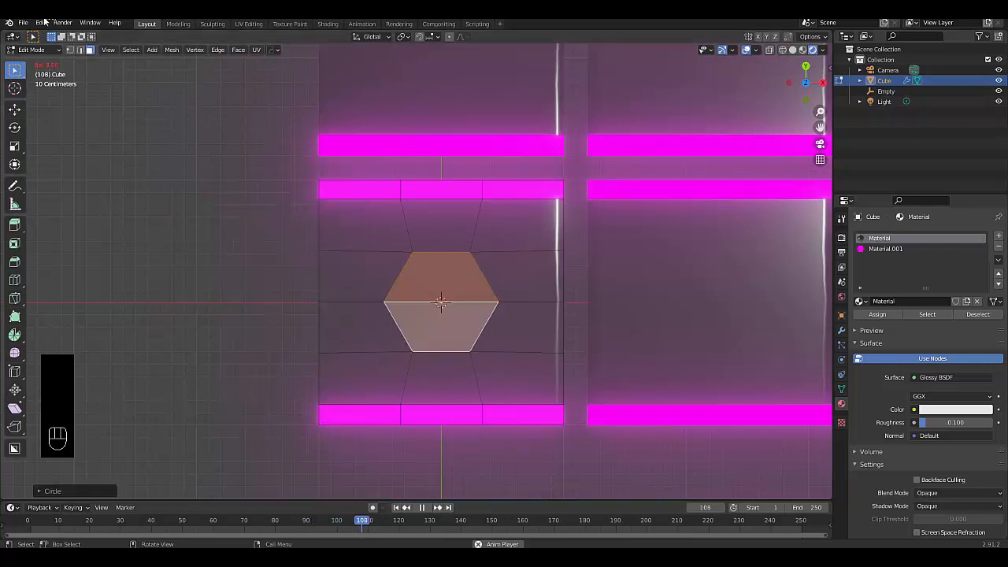
left_click(39, 22)
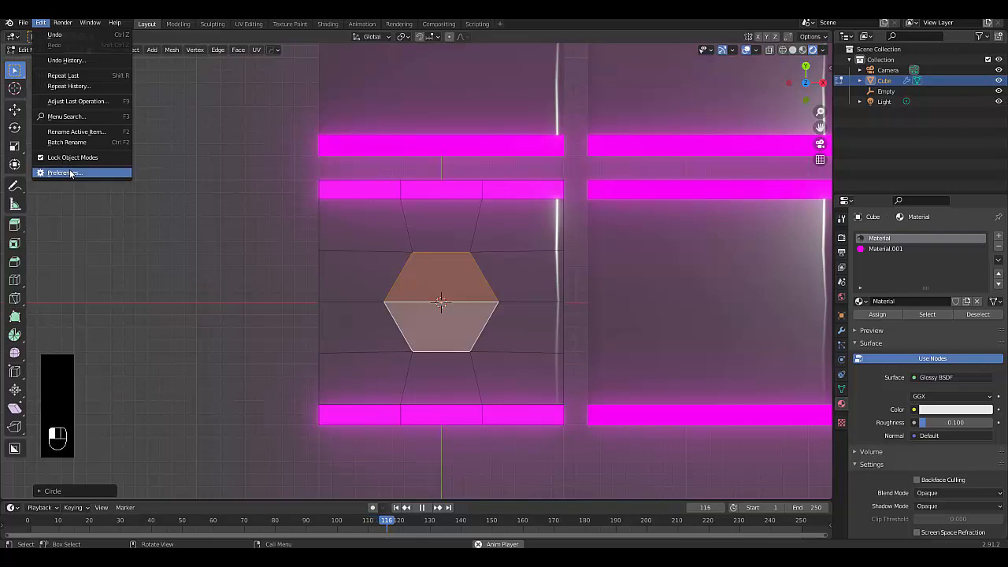
Search the Add-ons preferences for 'loop' to verify Mesh: LoopTools is enabled, then dismiss preferences.
left_click(65, 171)
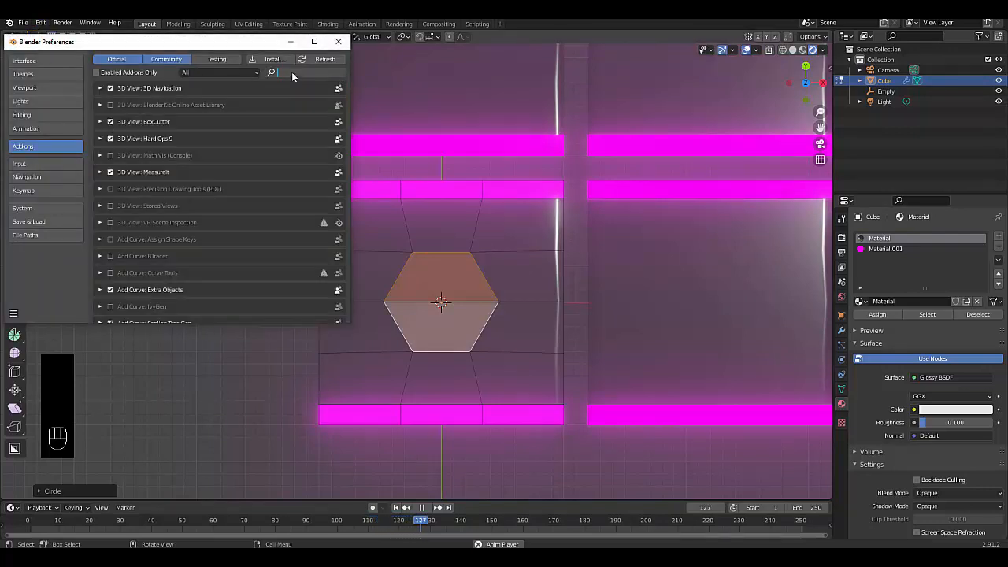
type("log")
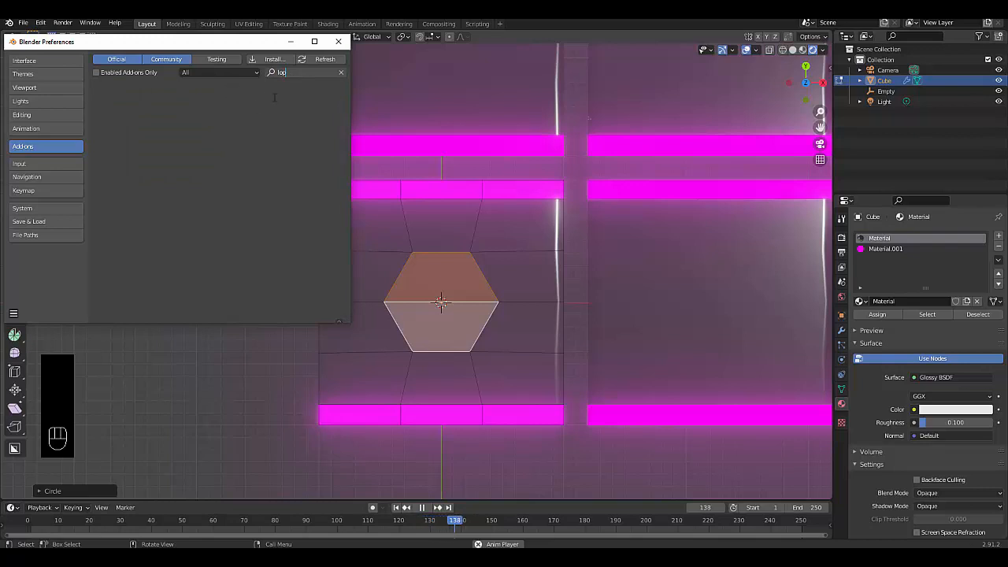
type("loop")
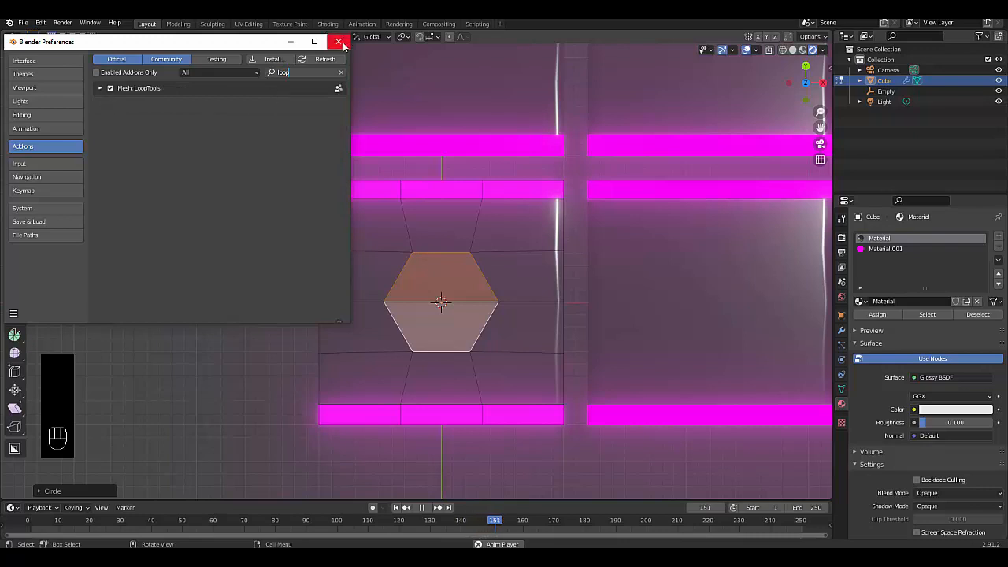
left_click(338, 41)
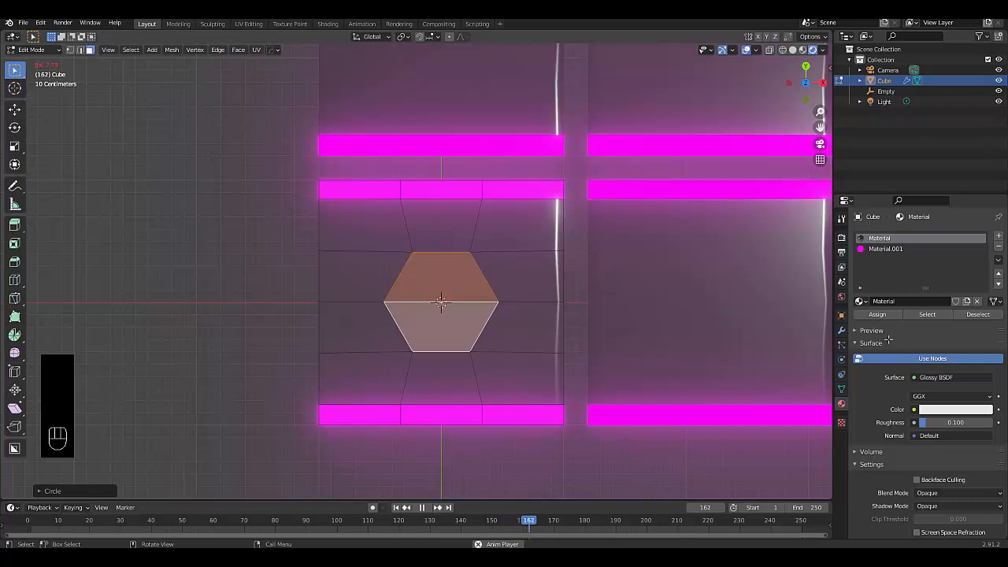
Create a cyan Emission material at strength 5.000 and assign it to the hexagon faces.
left_click(999, 249)
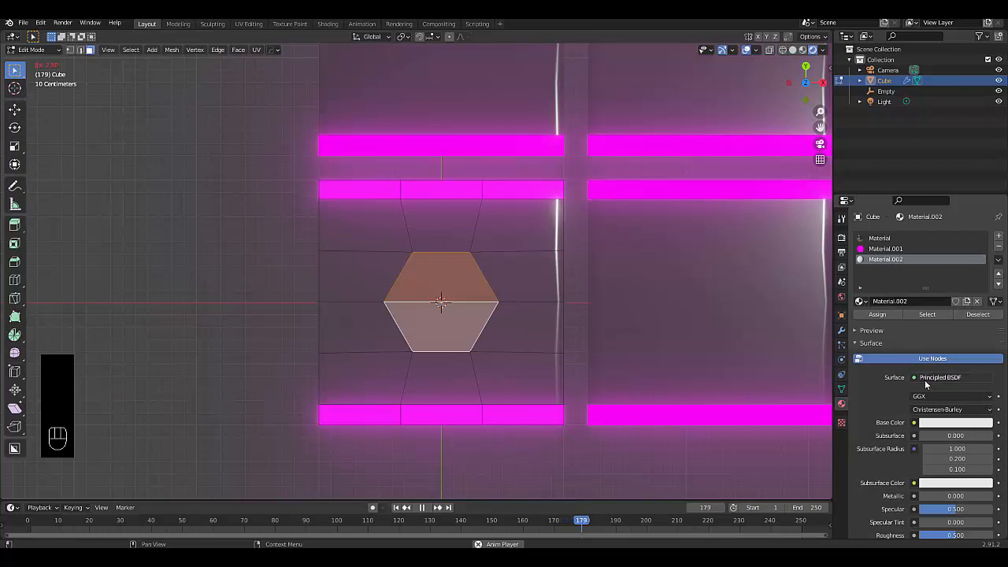
left_click(940, 378)
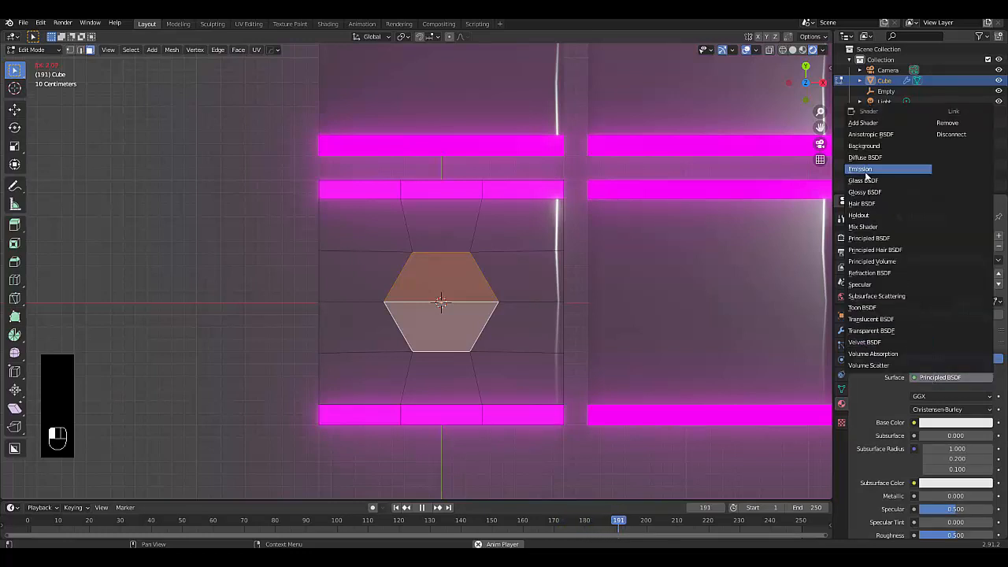
left_click(861, 168)
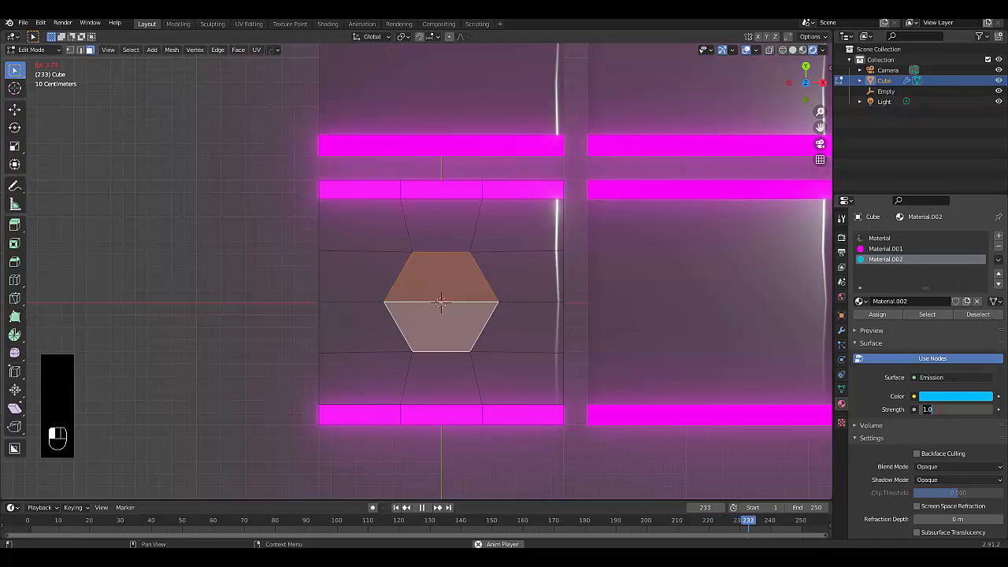
type("5.000")
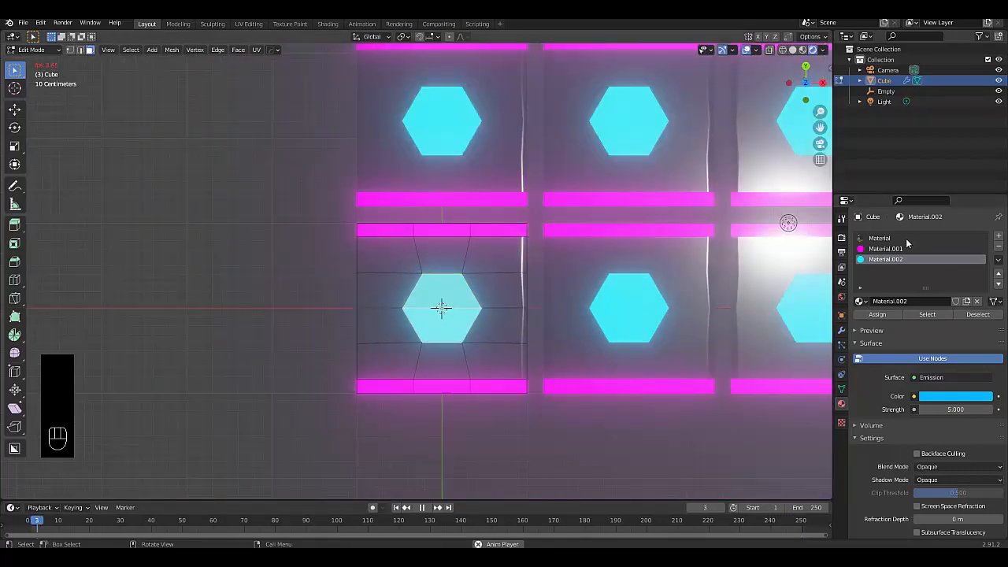
left_click(886, 249)
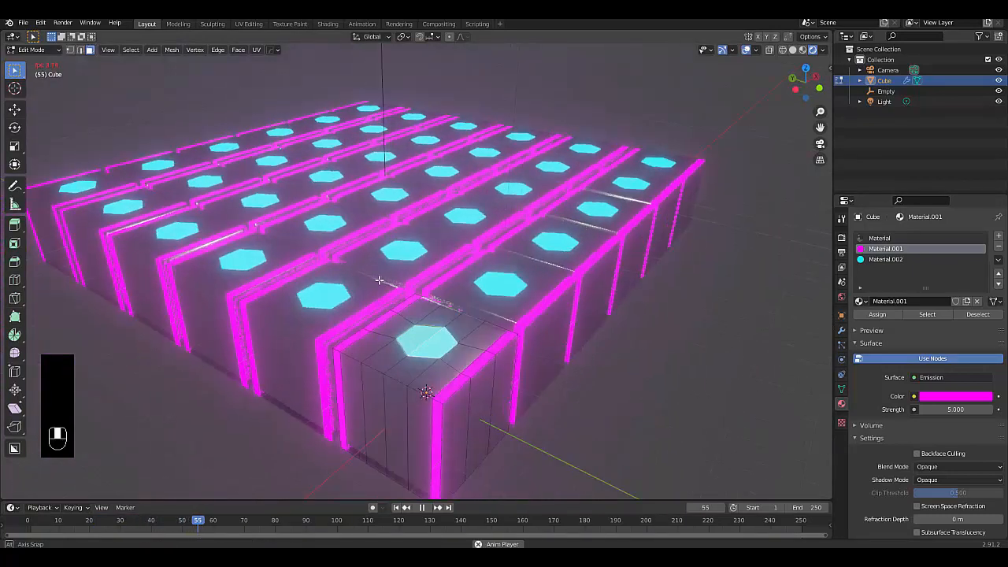
Return to Object Mode and enable Bloom in the render settings.
key("Tab")
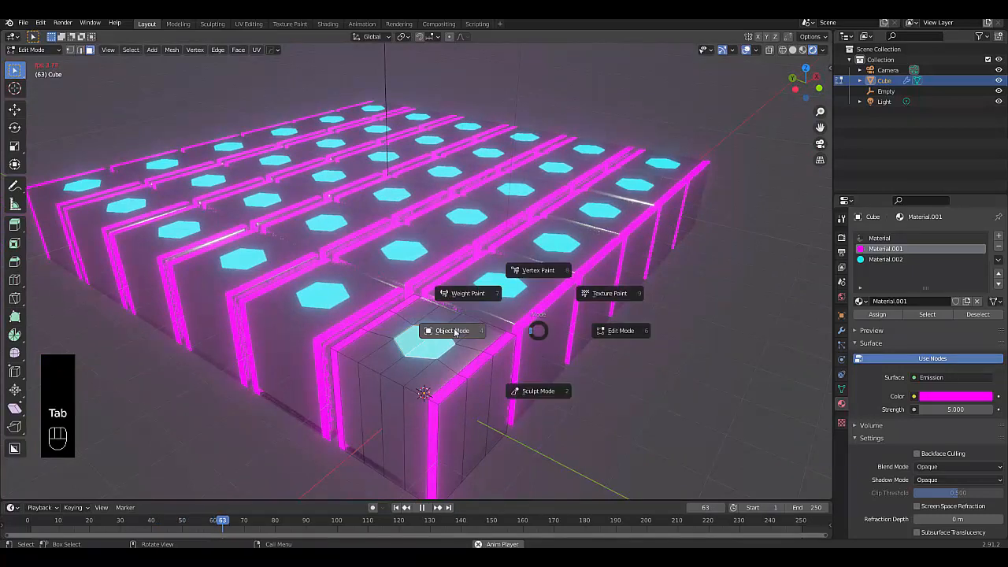
left_click(450, 331)
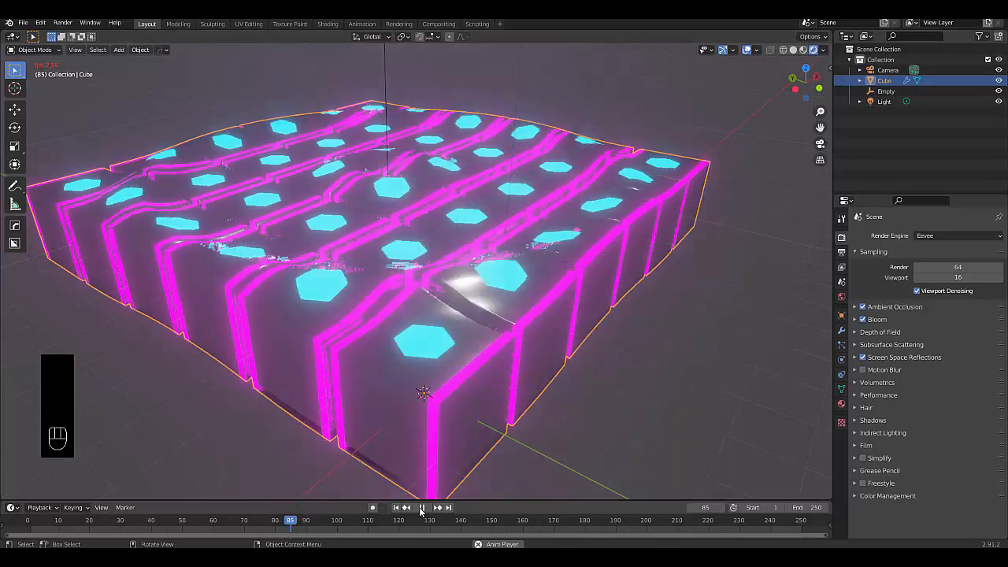
left_click(876, 318)
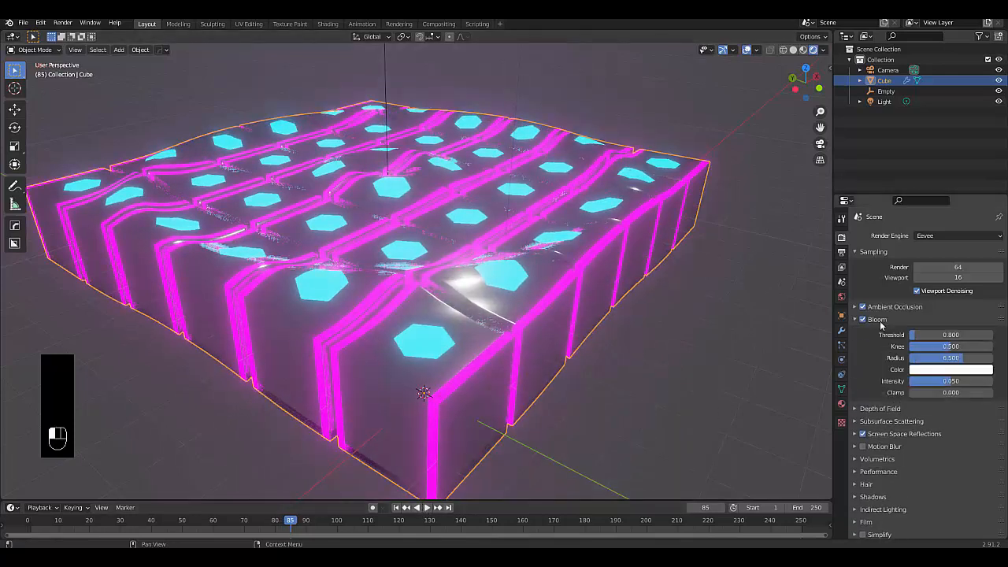
Raise the emission strength to 10 on both Material.001 (pink) and Material.002 (cyan).
left_click(855, 319)
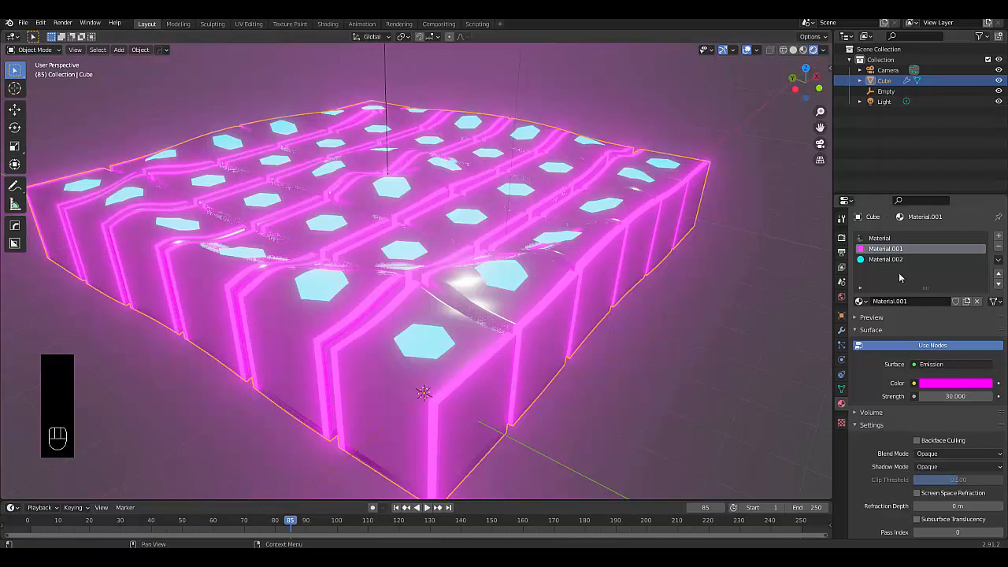
left_click(885, 258)
type("30")
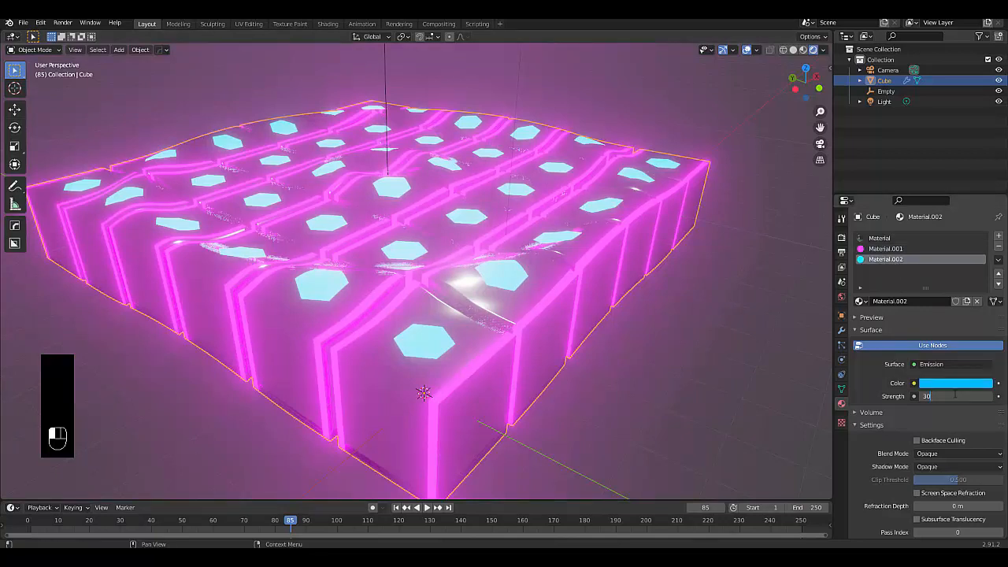
key("space")
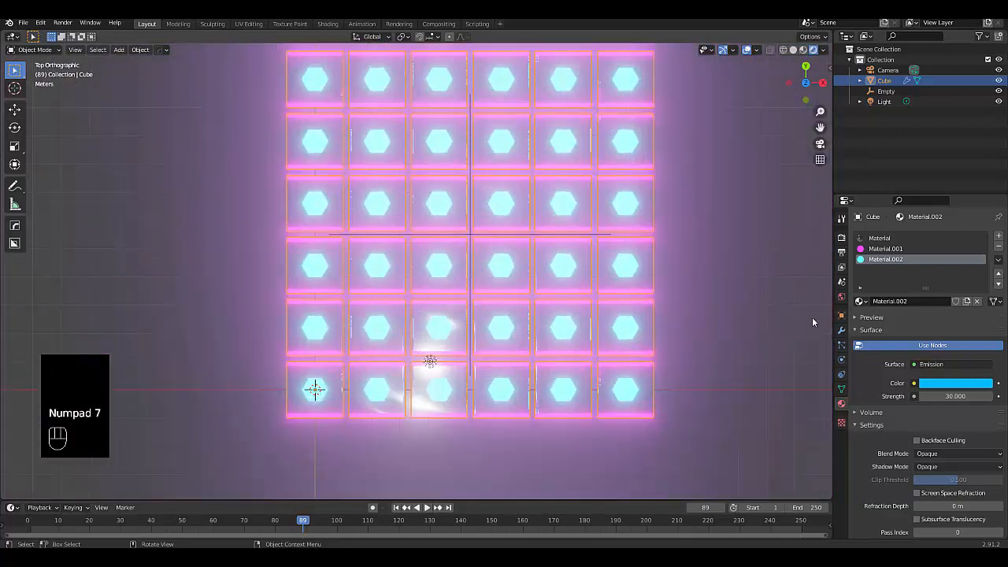
Switch to top view over the grid and show the Output Properties.
left_click(842, 239)
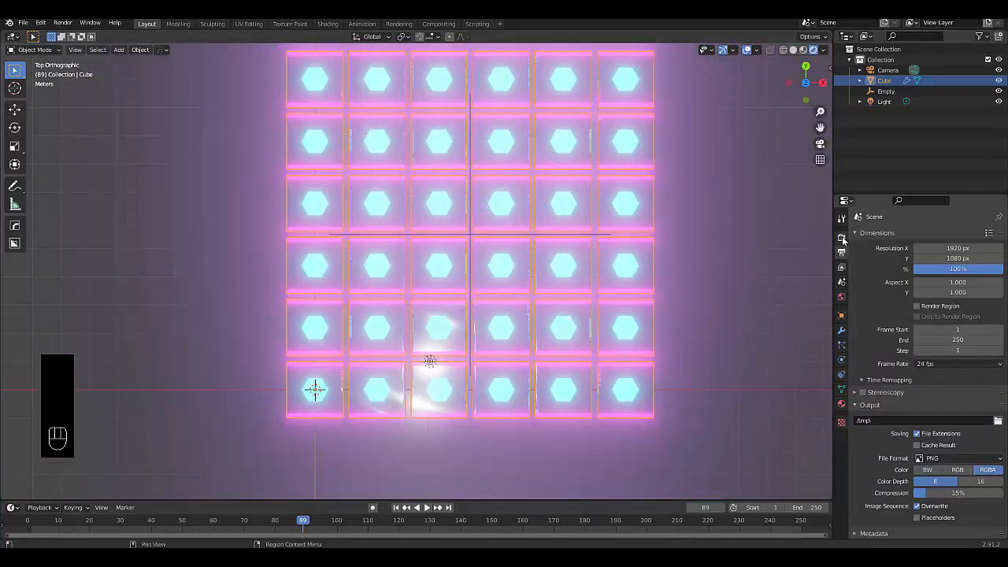
left_click(842, 236)
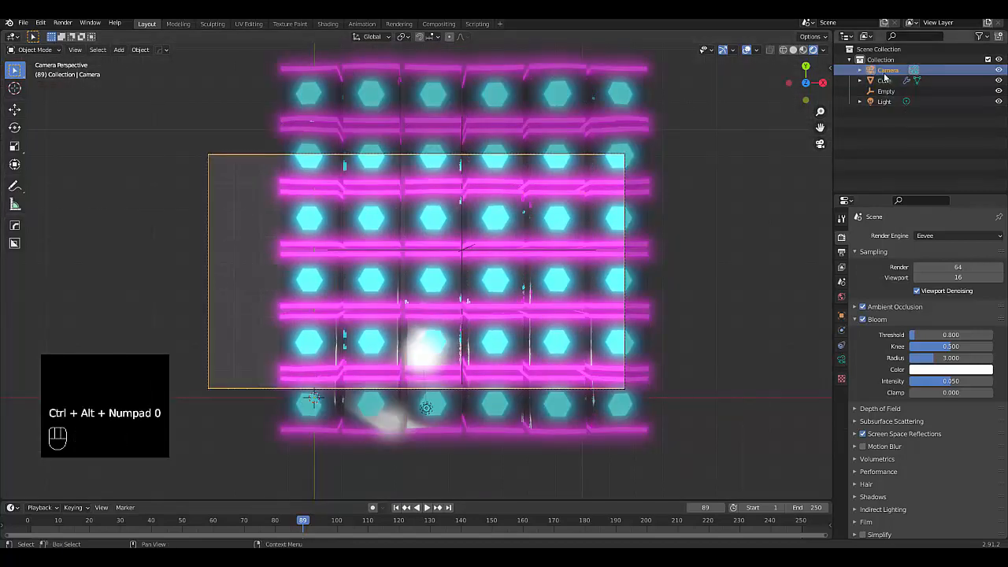
Move the camera to centre the glowing grid from above and play the wave animation.
key("g")
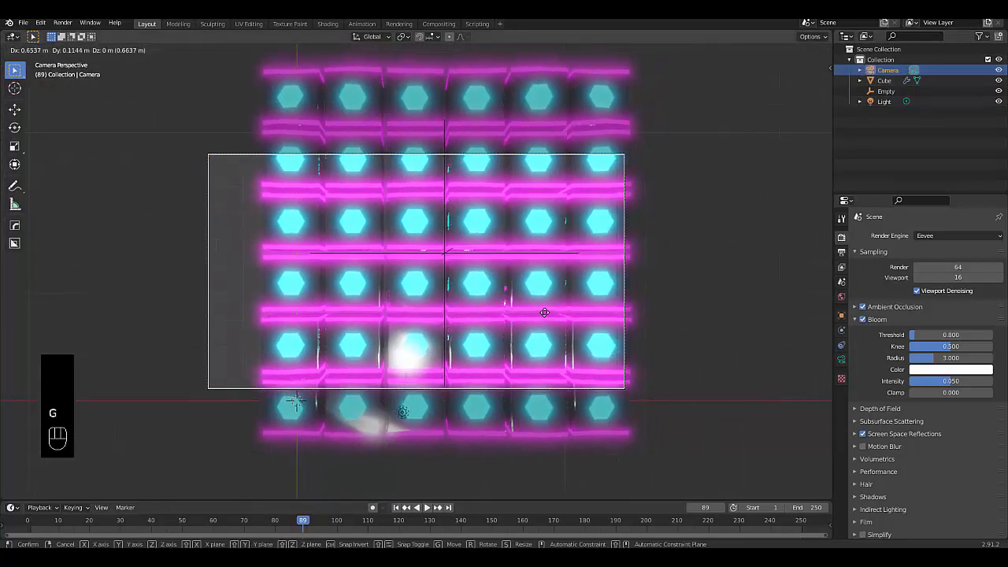
left_click(564, 280)
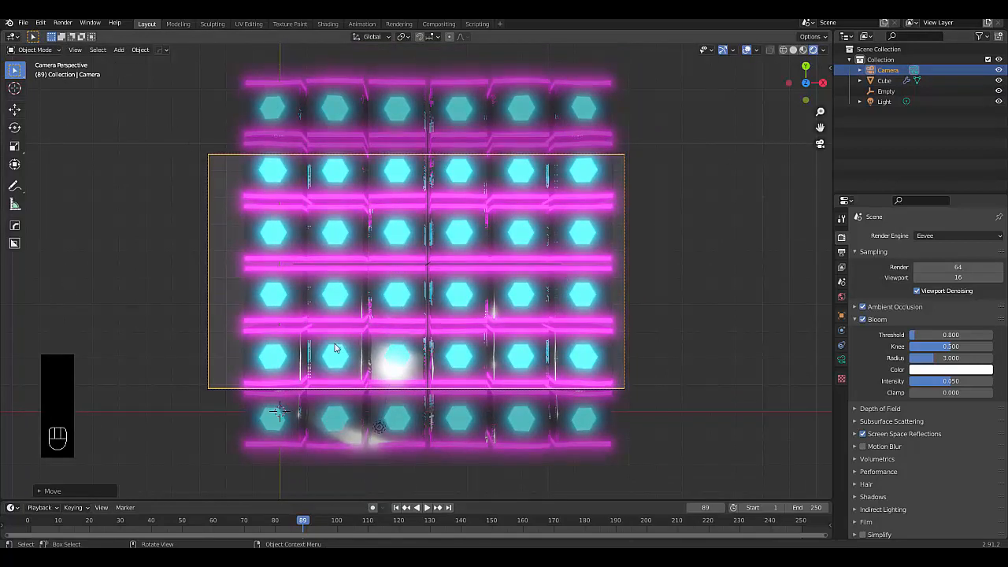
key("space")
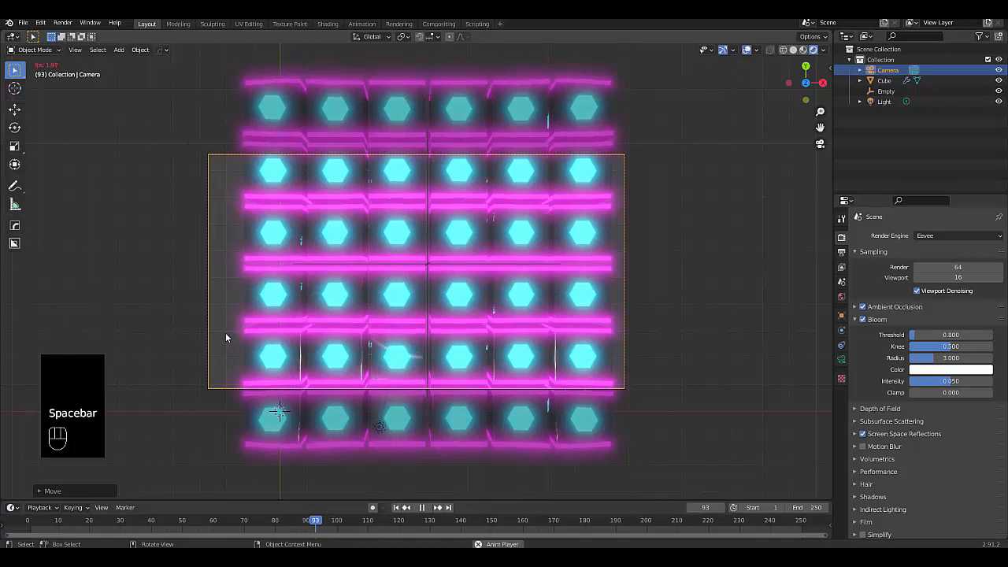